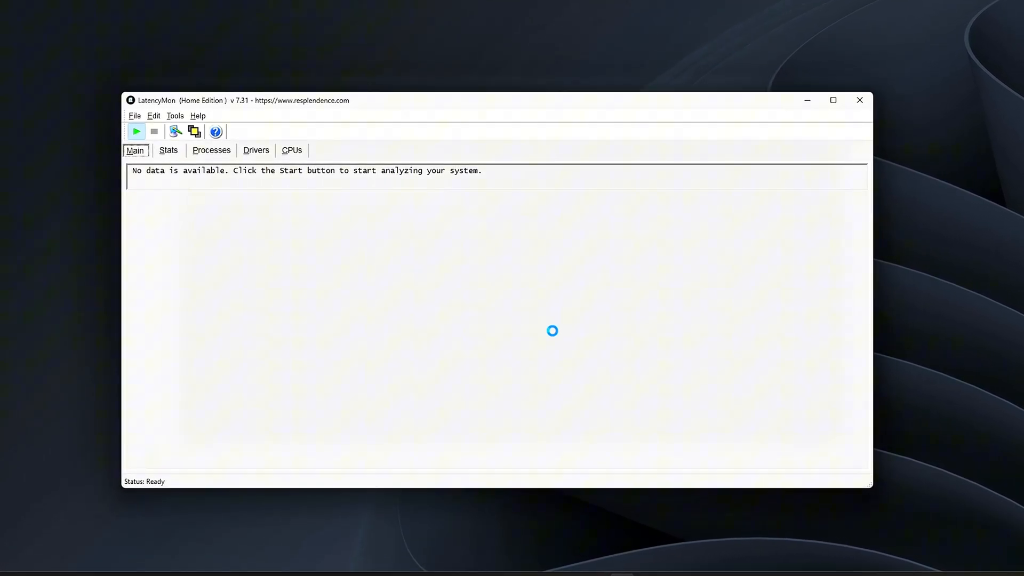
Step: Preview the kernel key's GlobalTimerResolutionRequests value in Registry Editor
{"action": "left_click", "coordinate": [135, 131]}
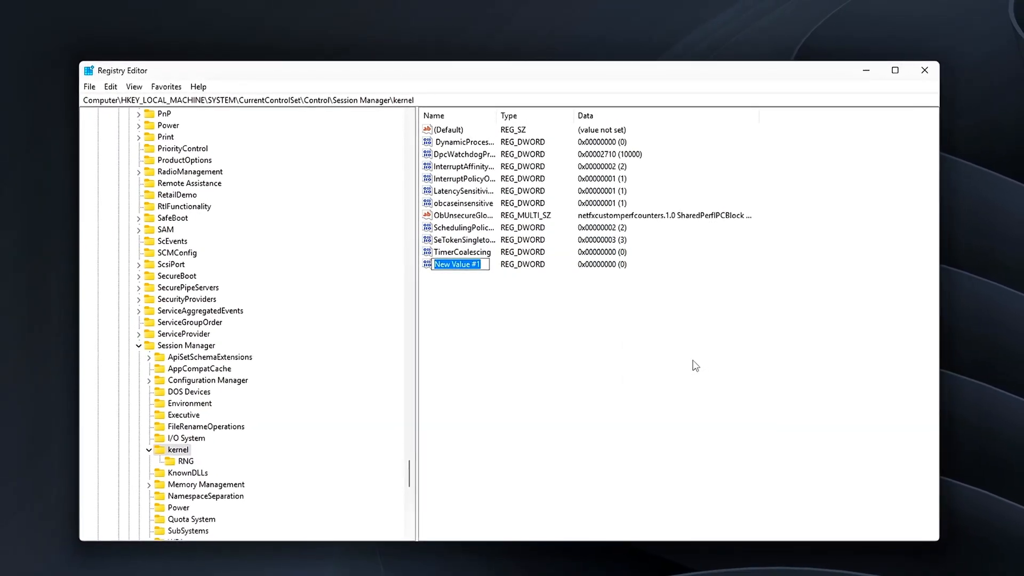
{"action": "double_click", "coordinate": [459, 265]}
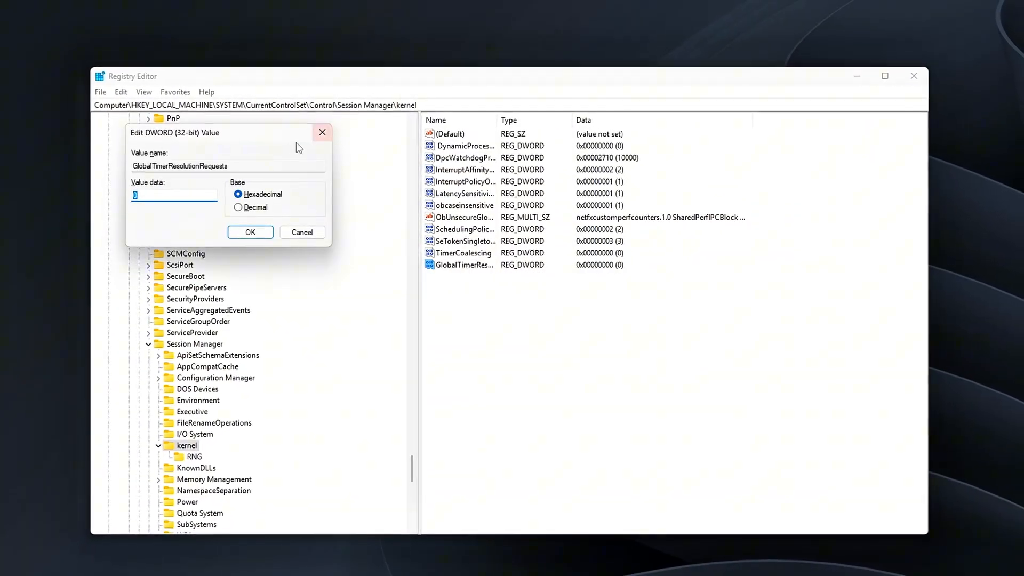
{"action": "left_click", "coordinate": [250, 231]}
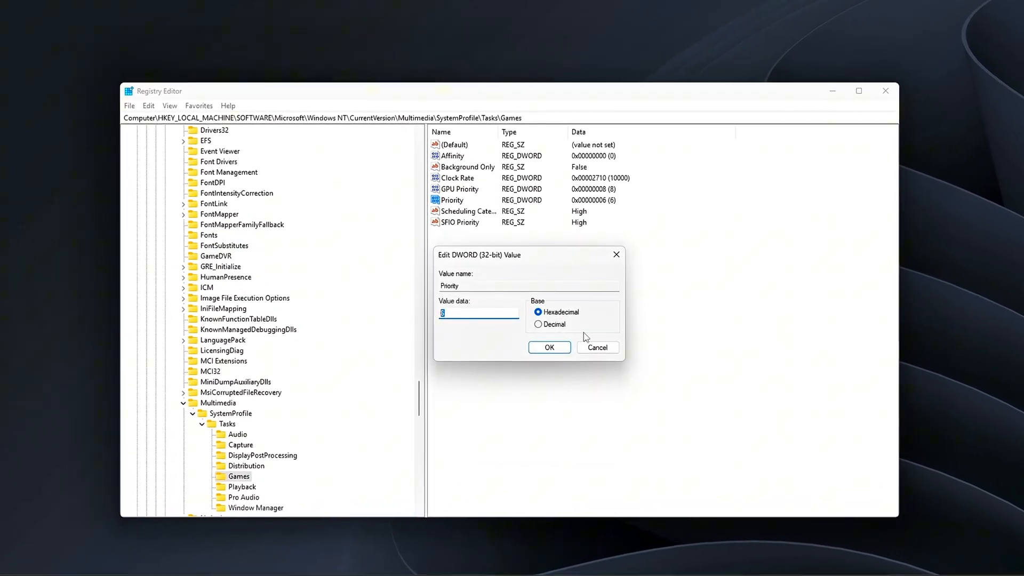
Step: Review the Games task's Priority and Scheduling Category values, then close everything
{"action": "left_click", "coordinate": [548, 347]}
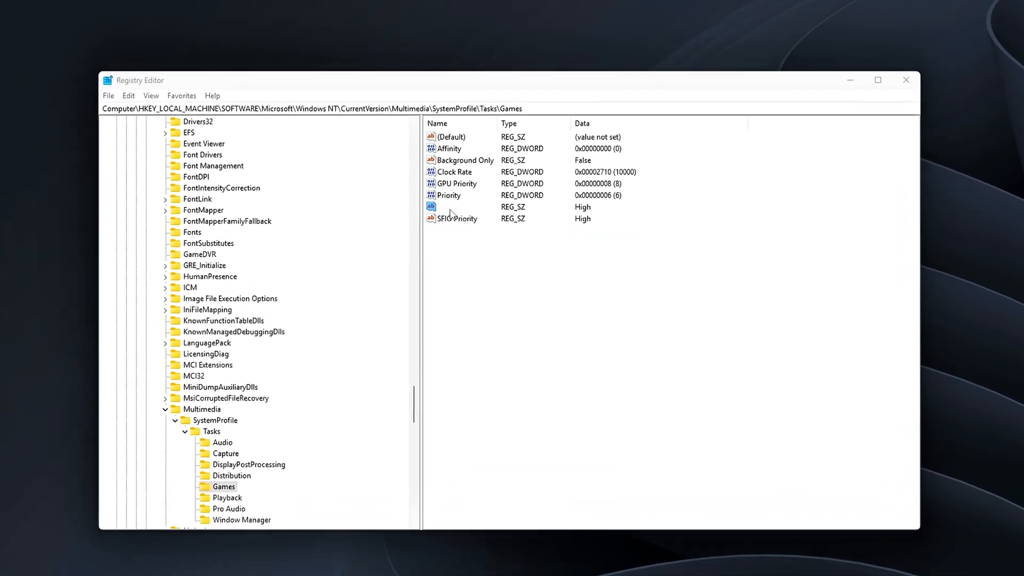
{"action": "double_click", "coordinate": [464, 209]}
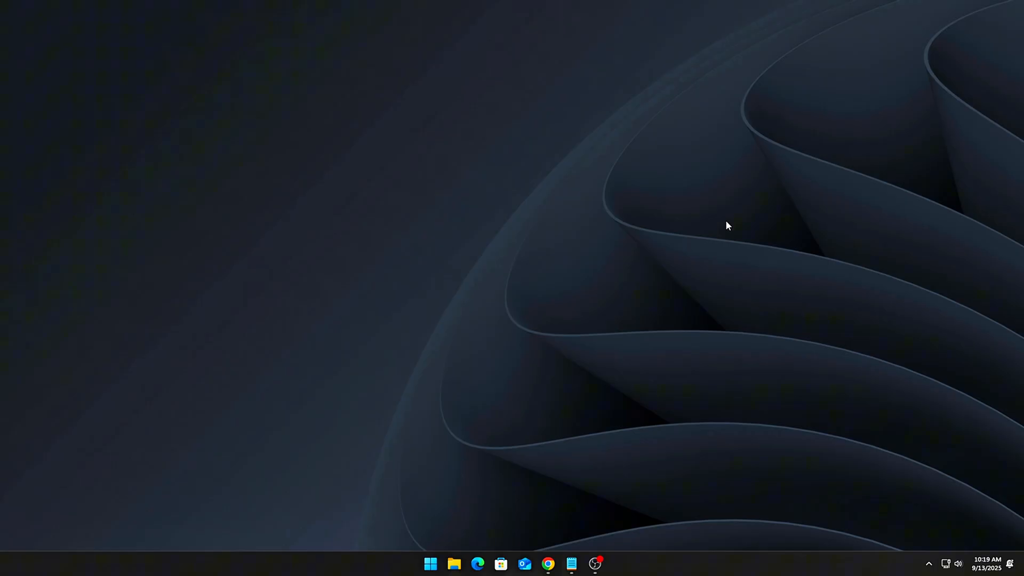
Step: Launch an administrator Command Prompt and scroll through the powercfg power settings list
{"action": "left_click", "coordinate": [430, 562]}
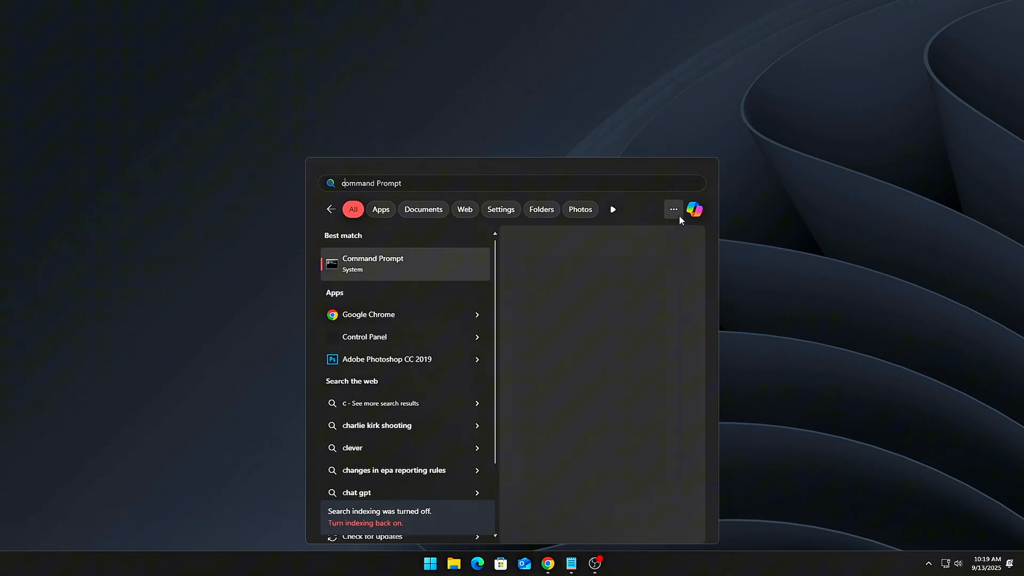
{"action": "left_click", "coordinate": [373, 264]}
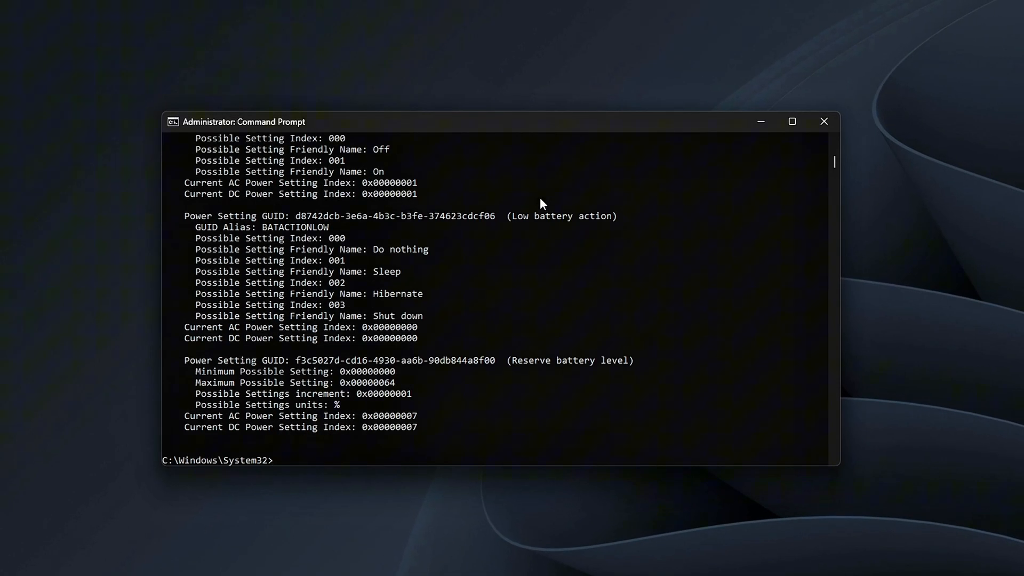
{"action": "mouse_move", "coordinate": [849, 166]}
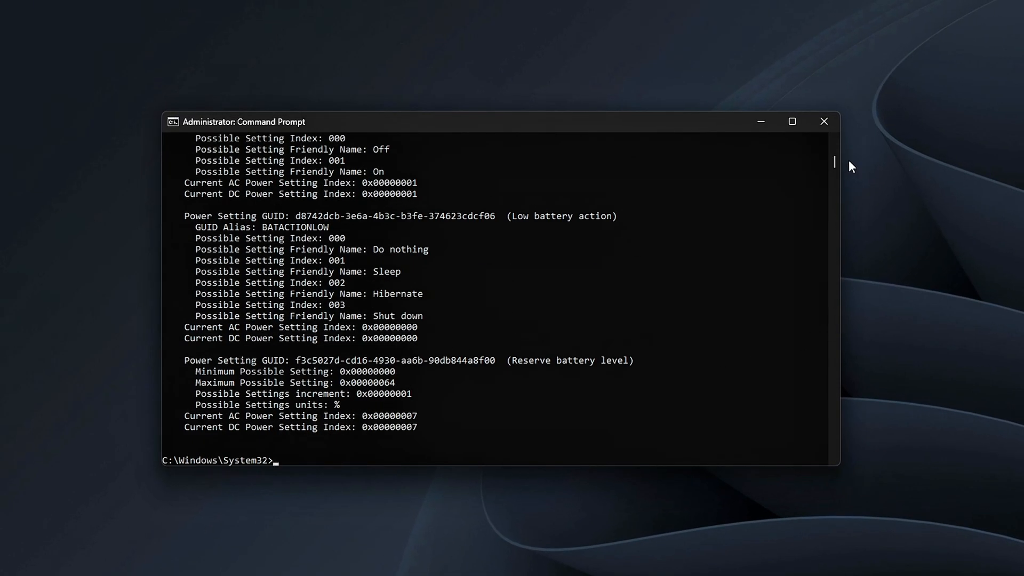
{"action": "scroll", "scroll_direction": "up", "scroll_amount": 3}
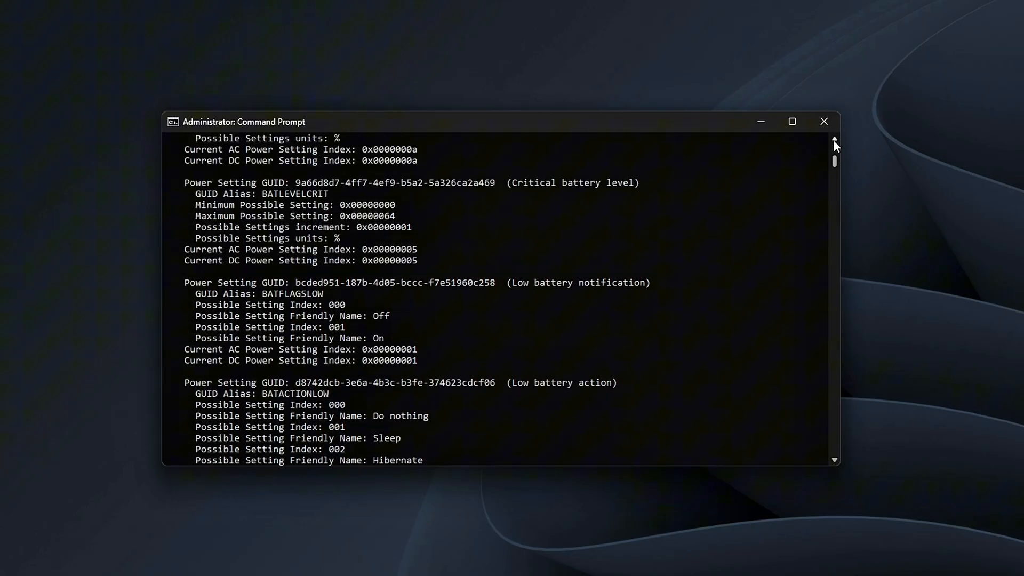
{"action": "scroll", "scroll_direction": "up", "scroll_amount": 3}
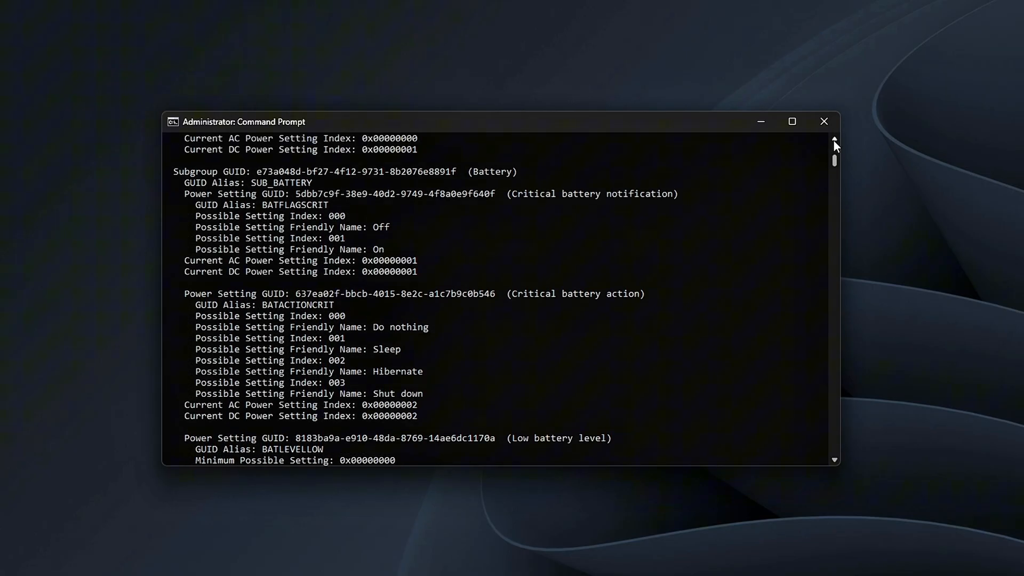
{"action": "scroll", "scroll_direction": "down", "scroll_amount": 3}
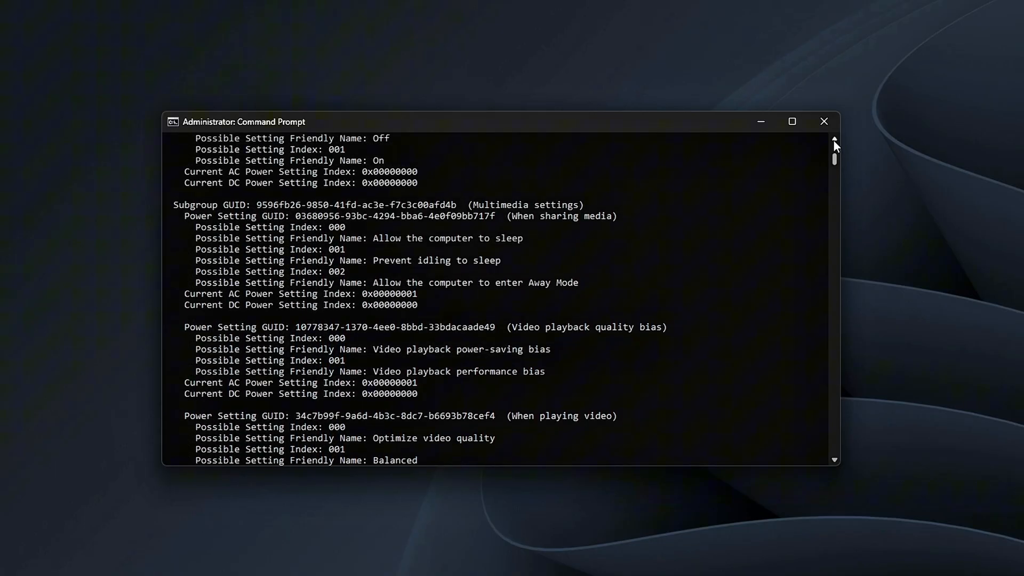
{"action": "scroll", "scroll_direction": "up", "scroll_amount": 3}
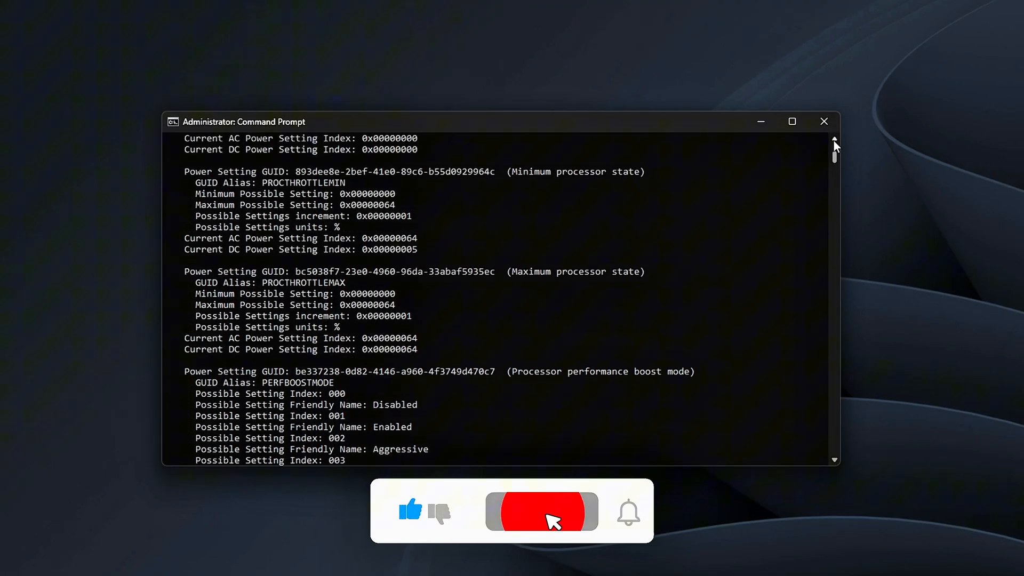
{"action": "scroll", "scroll_direction": "down", "scroll_amount": 3}
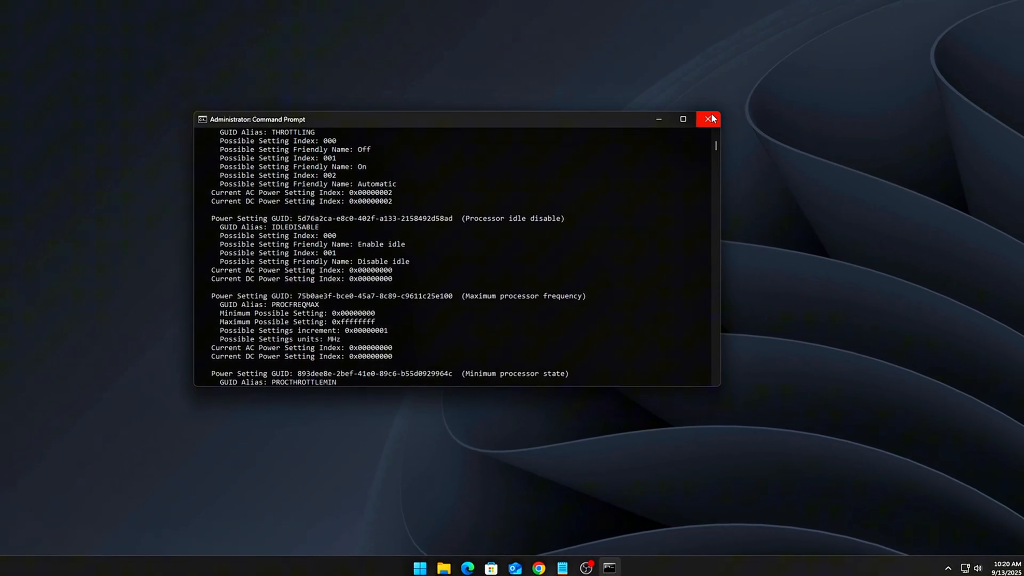
Step: Launch LatencyMon, run its latency analysis confirming real-time audio suitability, then close it
{"action": "left_click", "coordinate": [420, 567]}
{"action": "type", "text": "latencymon"}
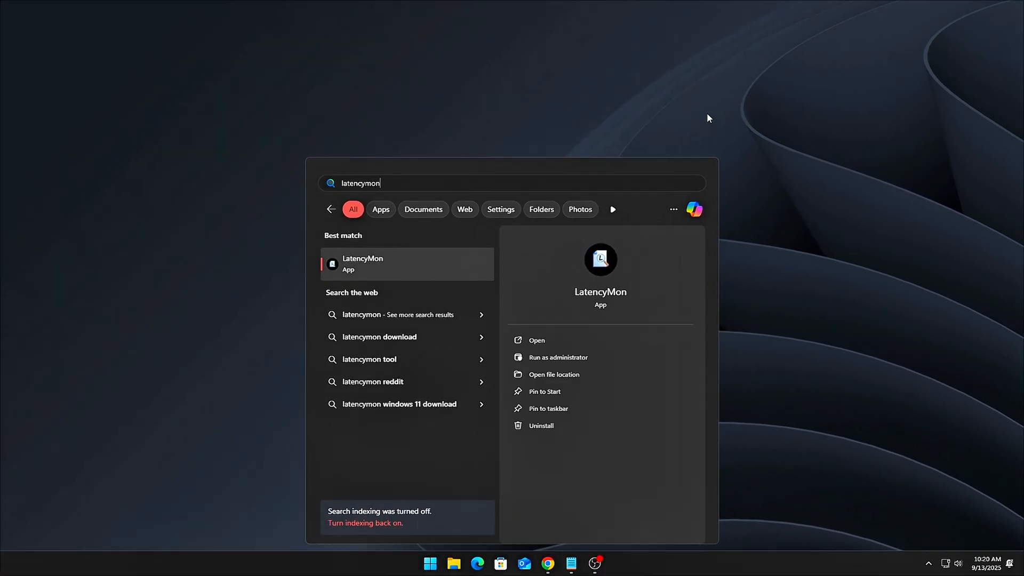
{"action": "left_click", "coordinate": [535, 339]}
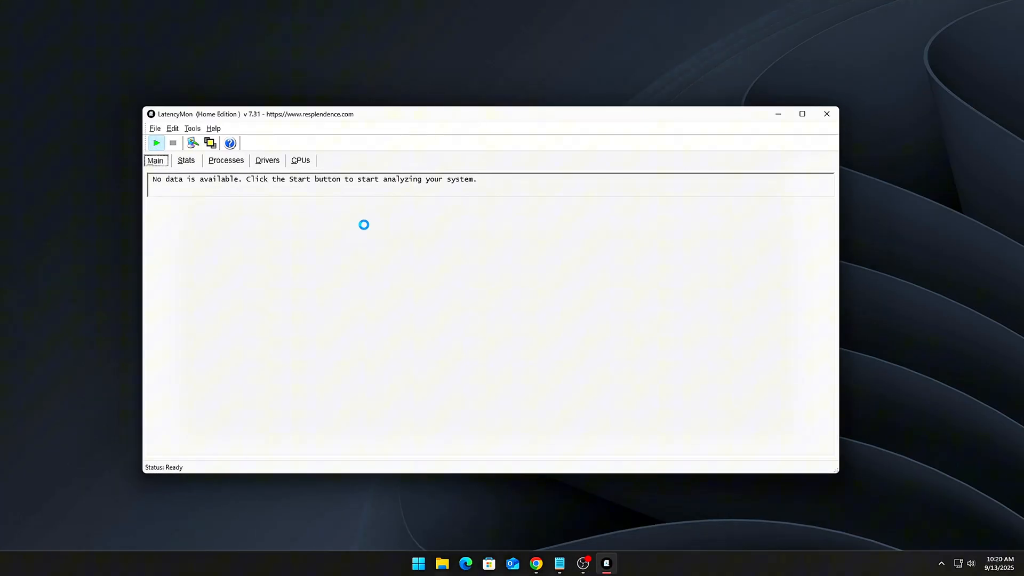
{"action": "mouse_move", "coordinate": [550, 309]}
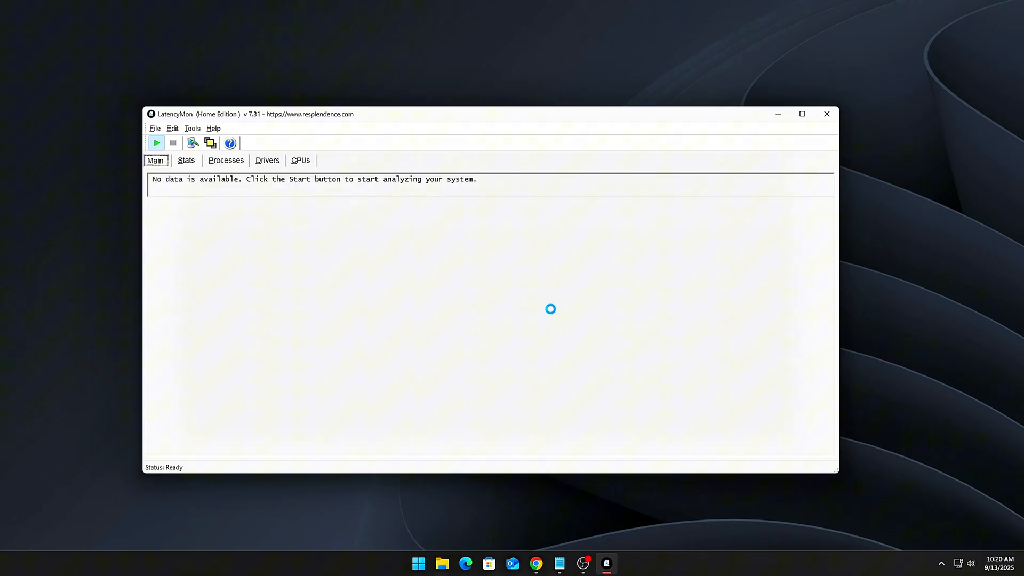
{"action": "left_click", "coordinate": [156, 142]}
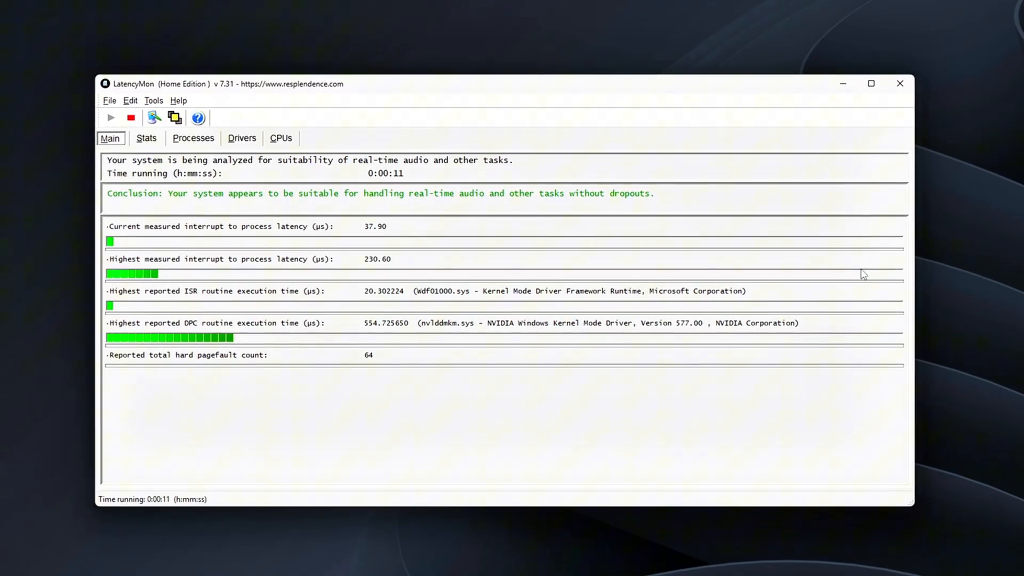
{"action": "left_click", "coordinate": [900, 83]}
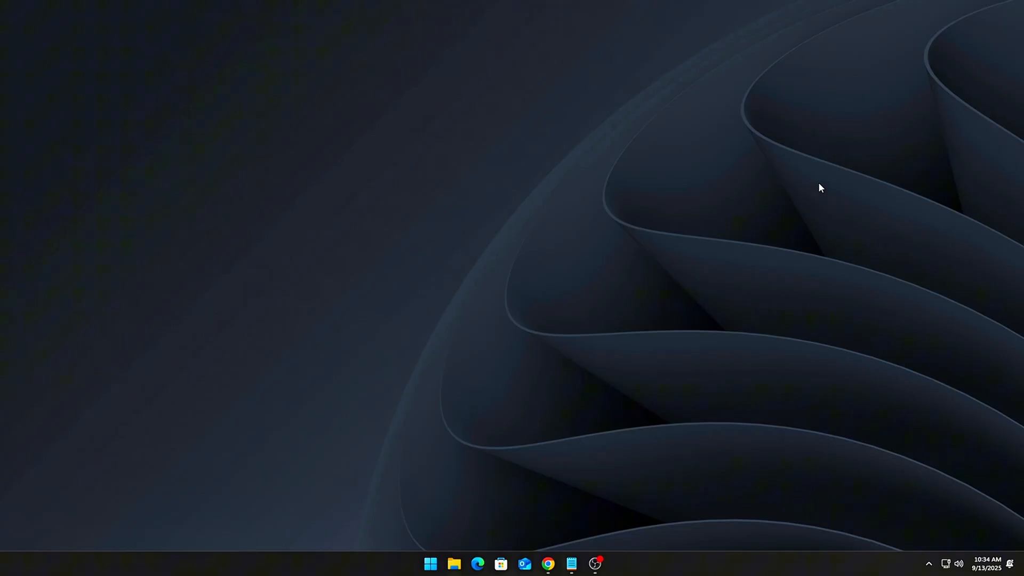
{"action": "mouse_move", "coordinate": [468, 393]}
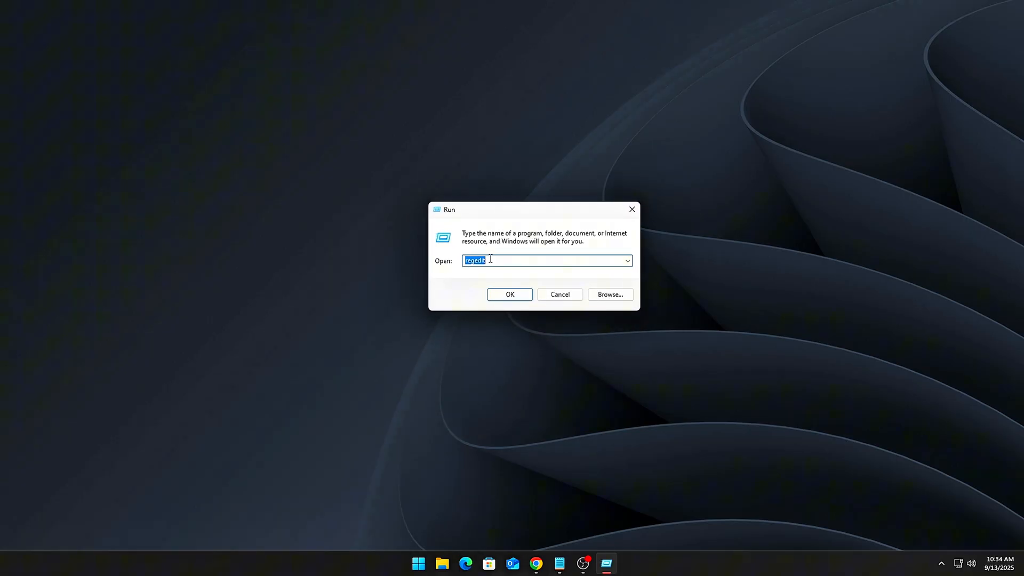
Step: In regedit's Session Manager\kernel key, set GlobalTimerResolutionRequests to 1
{"action": "left_click", "coordinate": [509, 294]}
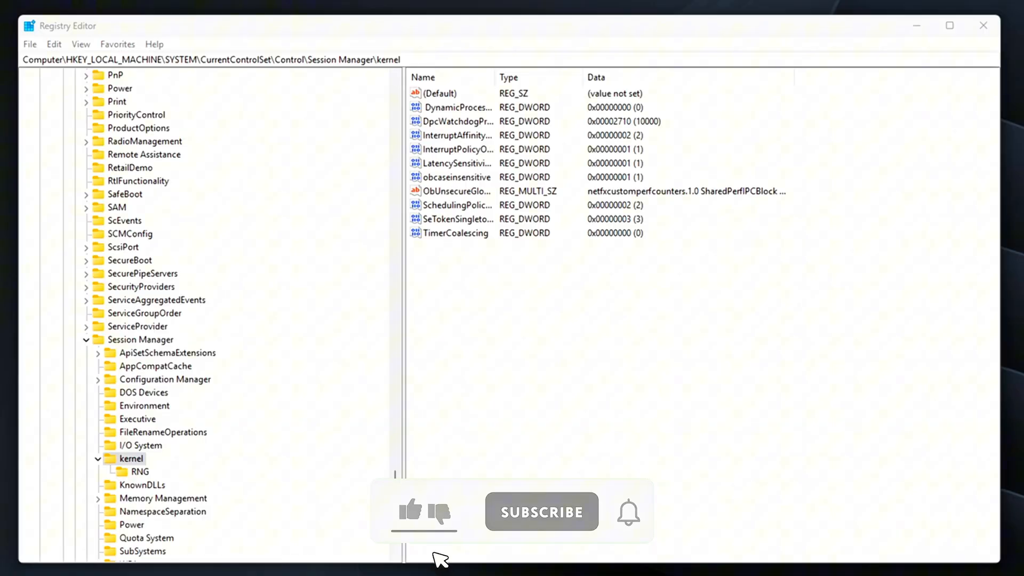
{"action": "left_click", "coordinate": [410, 510]}
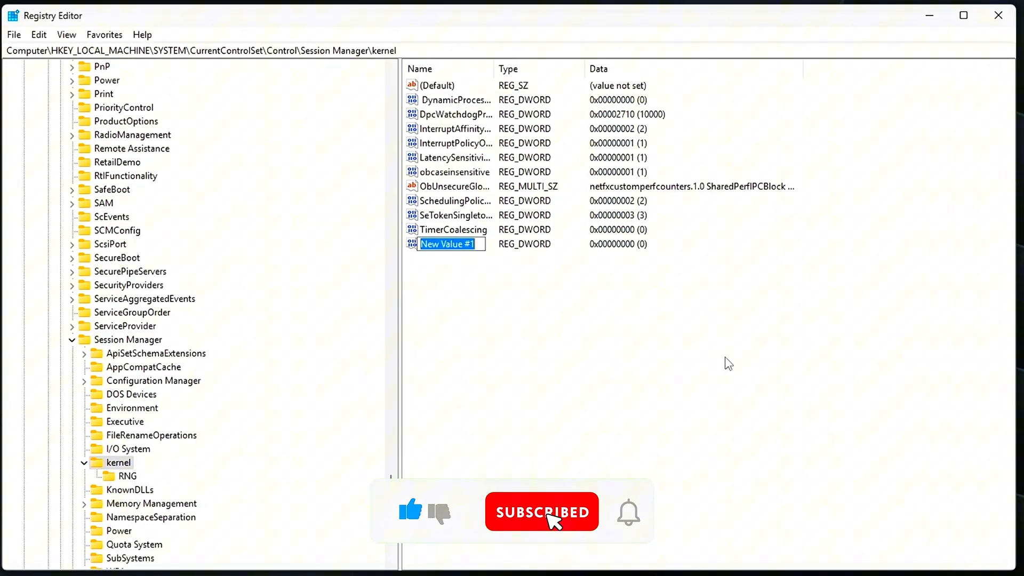
{"action": "double_click", "coordinate": [447, 243]}
{"action": "type", "text": "1"}
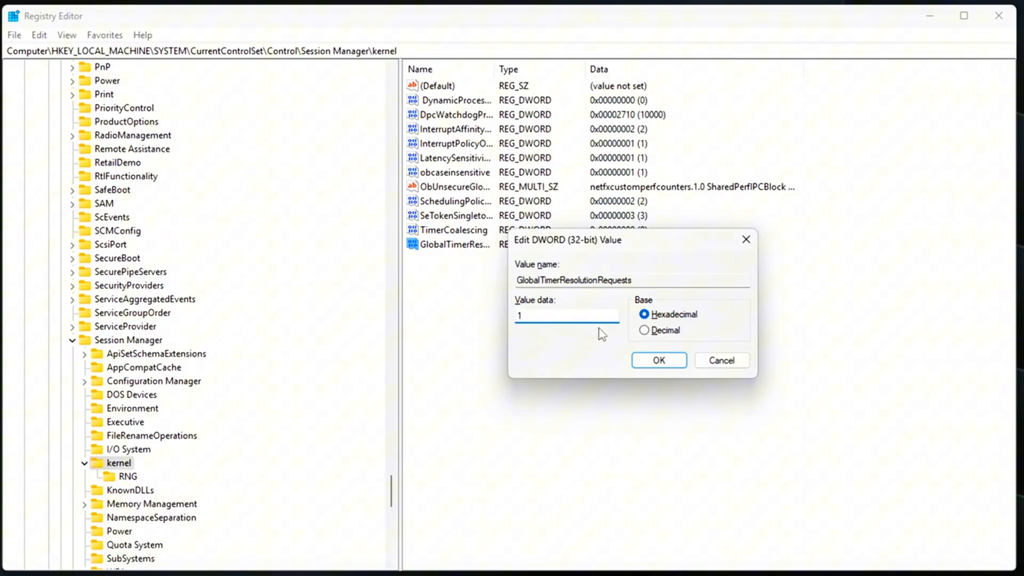
{"action": "left_click", "coordinate": [658, 359]}
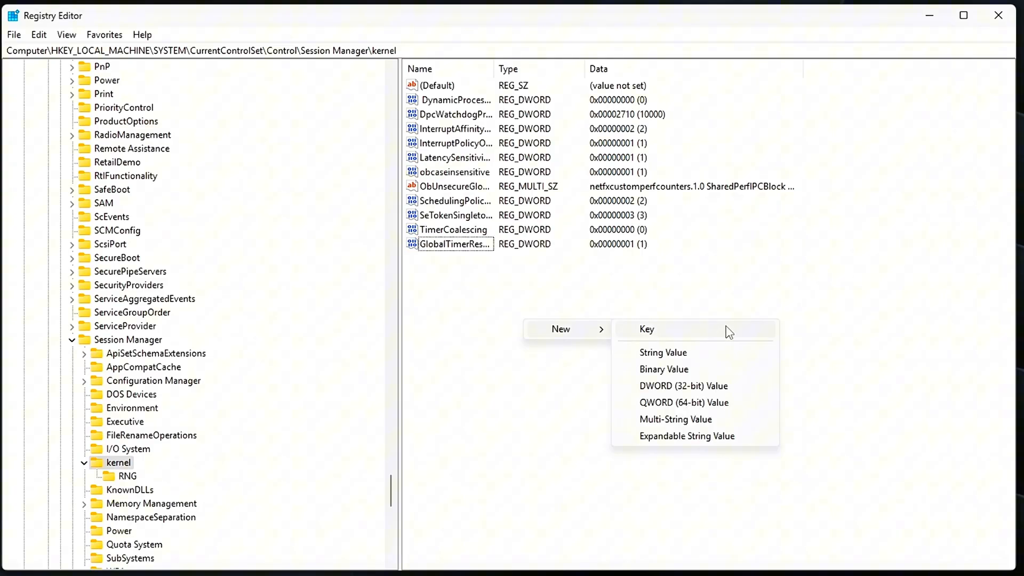
Step: Add a new DWORD UsePlatformTick under kernel with value 1
{"action": "left_click", "coordinate": [682, 385]}
{"action": "type", "text": "UsePlatformTick"}
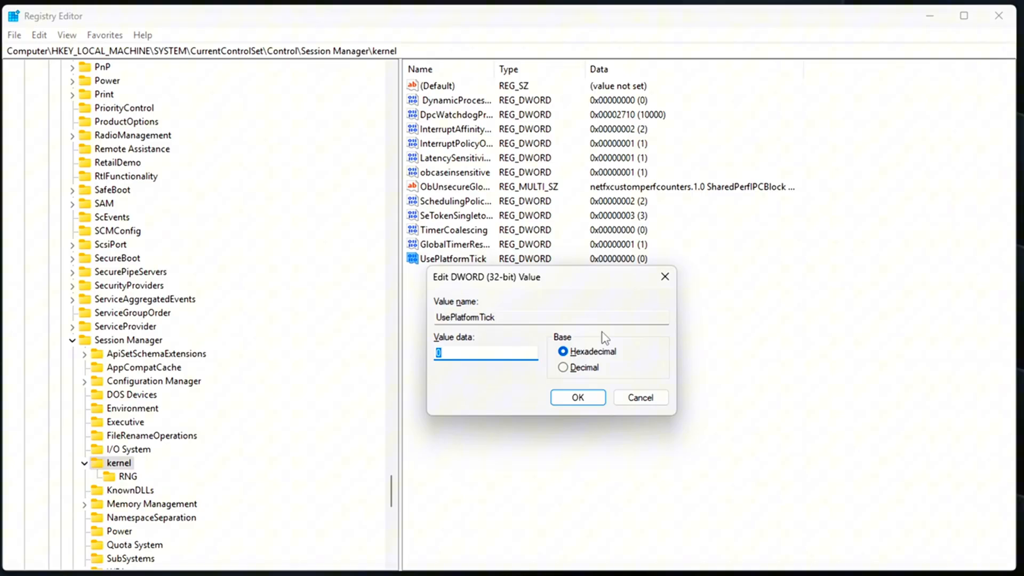
{"action": "type", "text": "1"}
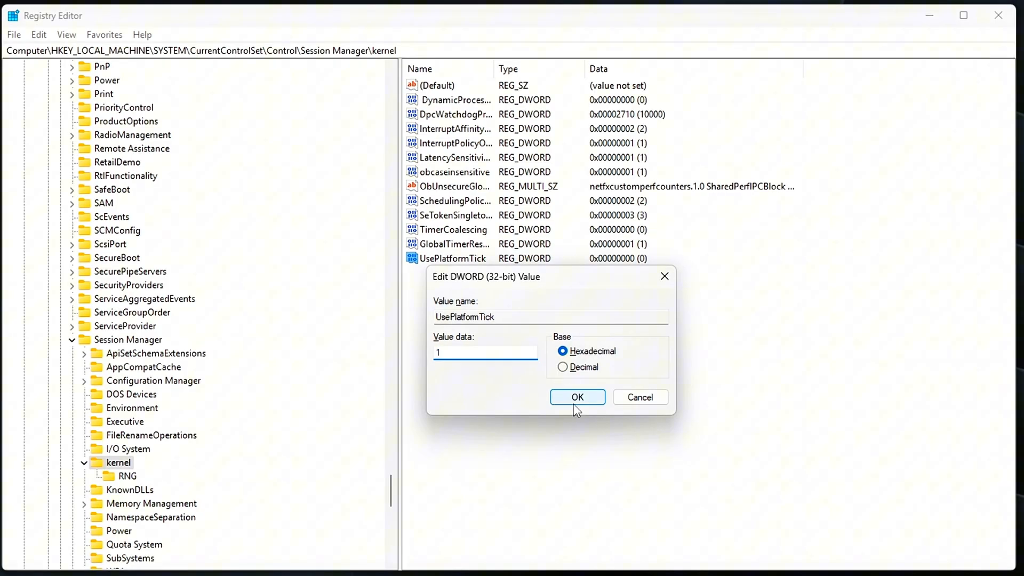
{"action": "left_click", "coordinate": [577, 397]}
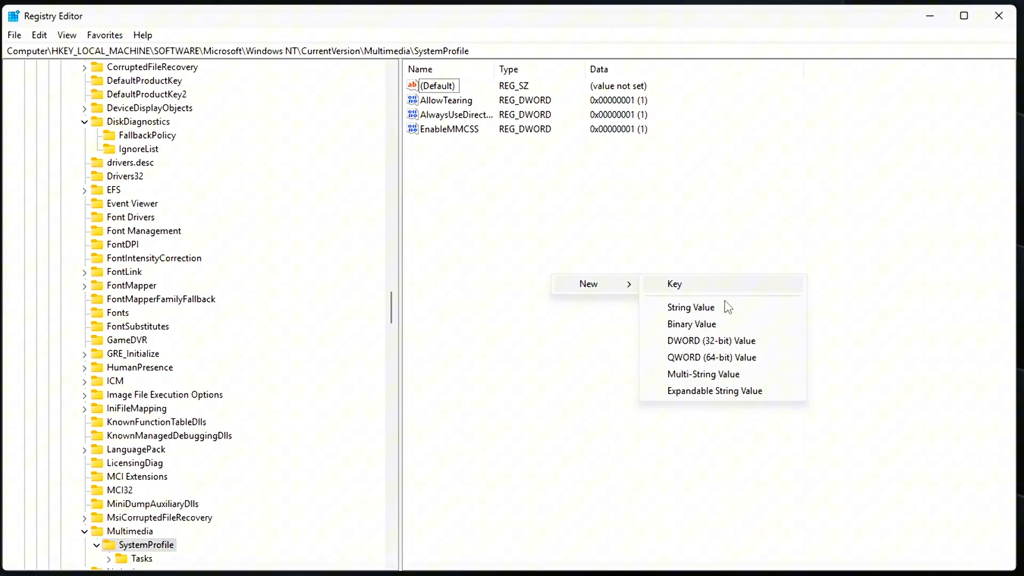
Step: Add DWORD SystemResponsiveness with data 0 under SystemProfile
{"action": "left_click", "coordinate": [710, 340]}
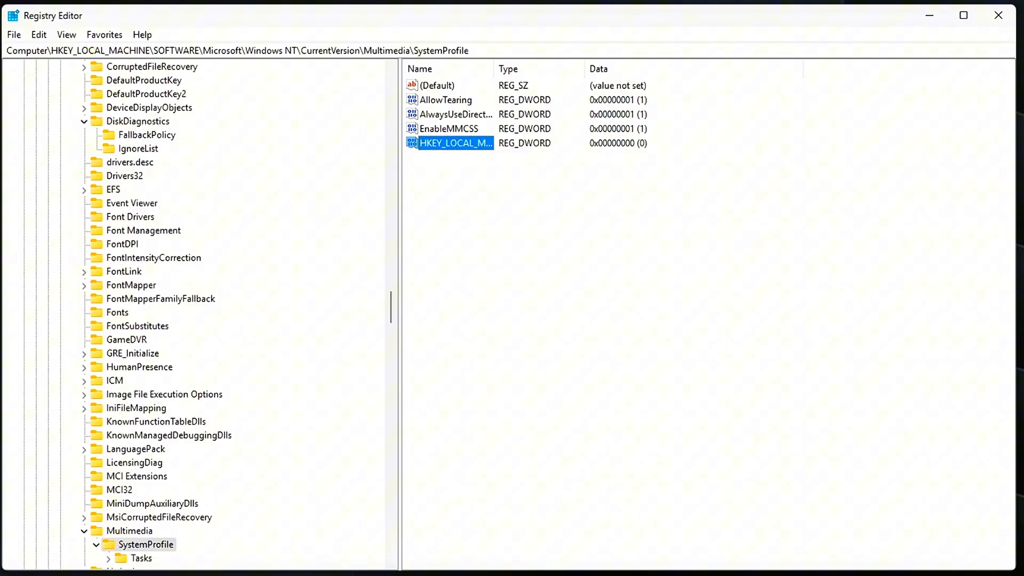
{"action": "right_click", "coordinate": [455, 142]}
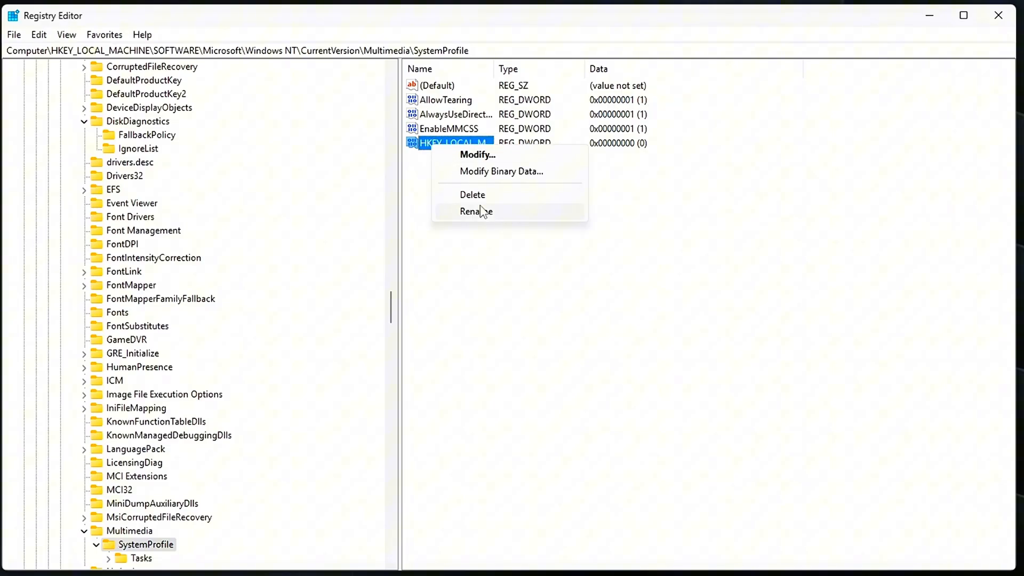
{"action": "left_click", "coordinate": [478, 155]}
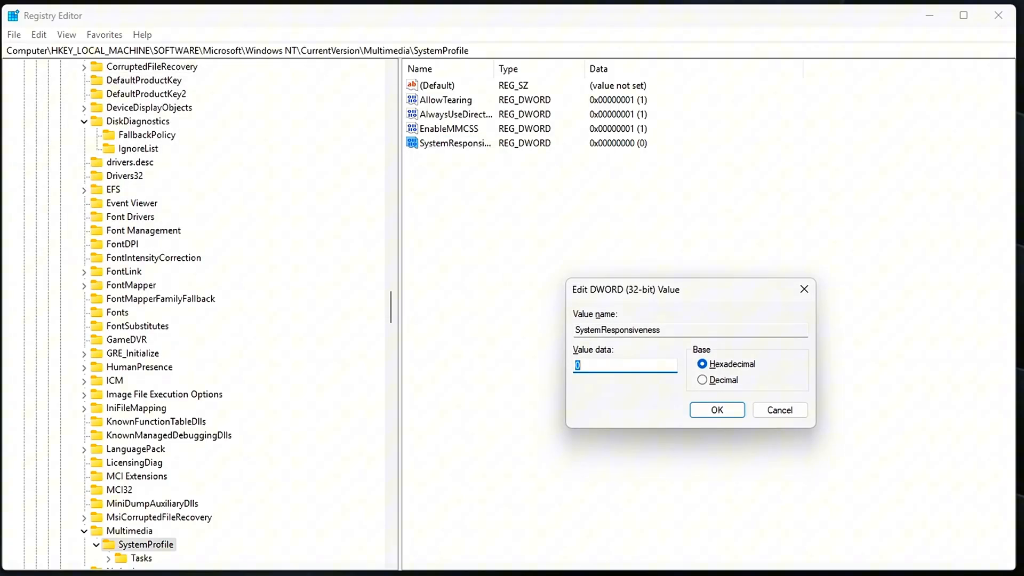
{"action": "left_click", "coordinate": [715, 409]}
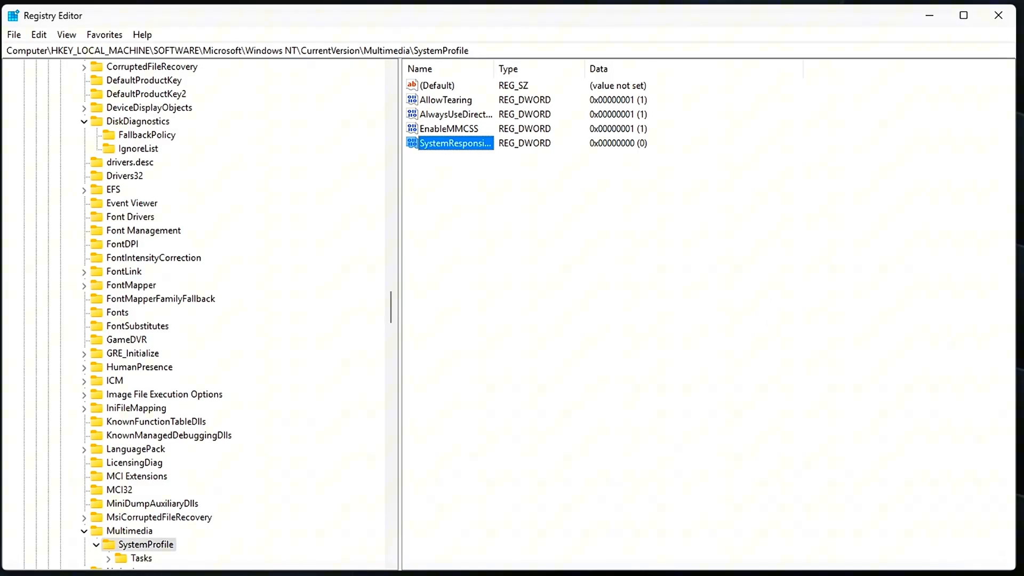
Step: Add DWORD NetworkThrottlingIndex with data ffffffff
{"action": "right_click", "coordinate": [540, 228]}
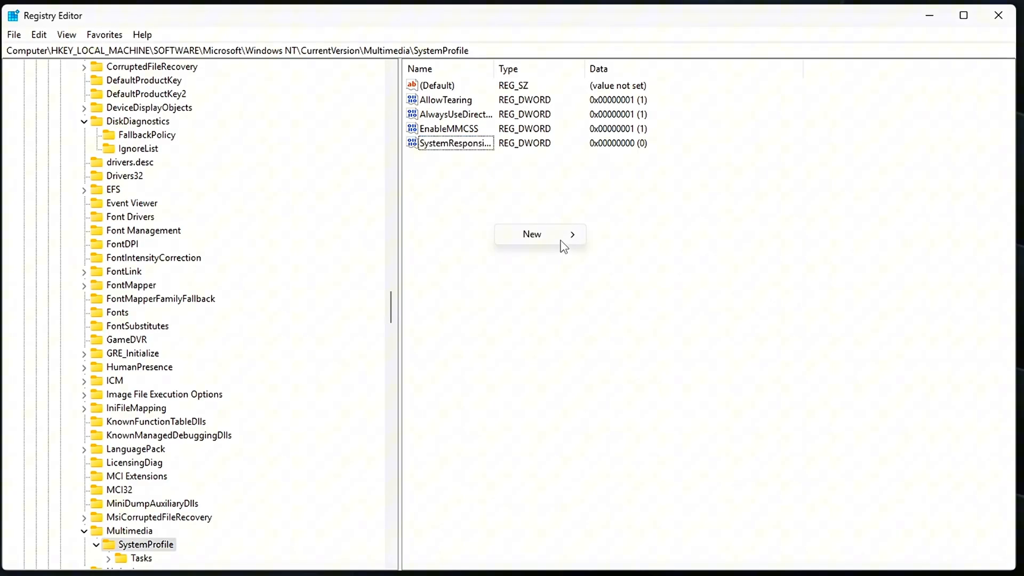
{"action": "left_click", "coordinate": [531, 233]}
{"action": "type", "text": "ffffffff"}
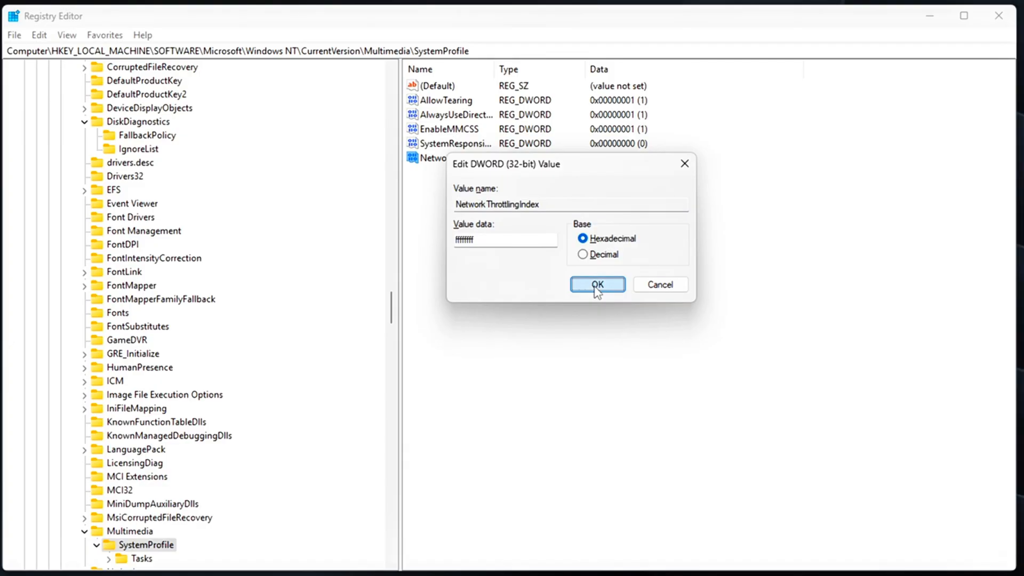
{"action": "left_click", "coordinate": [595, 284]}
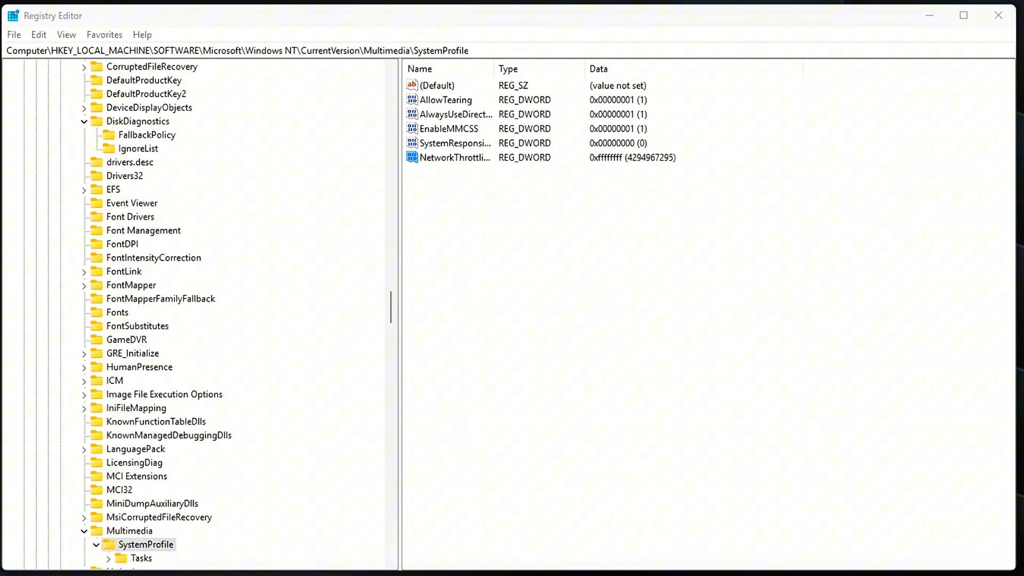
Step: Add string value SchedulingCategory with data High
{"action": "left_click", "coordinate": [591, 289]}
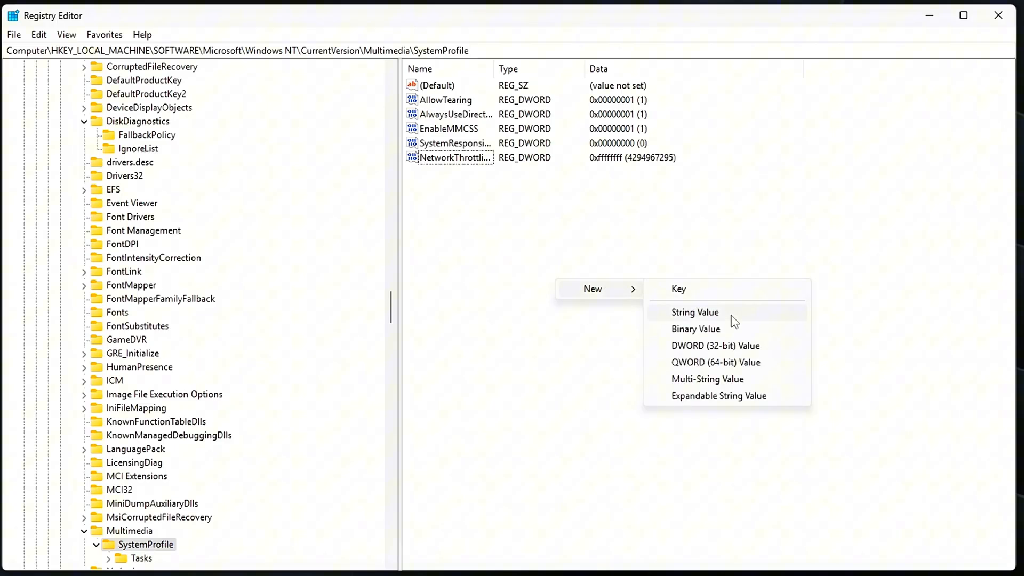
{"action": "left_click", "coordinate": [694, 312]}
{"action": "type", "text": "H"}
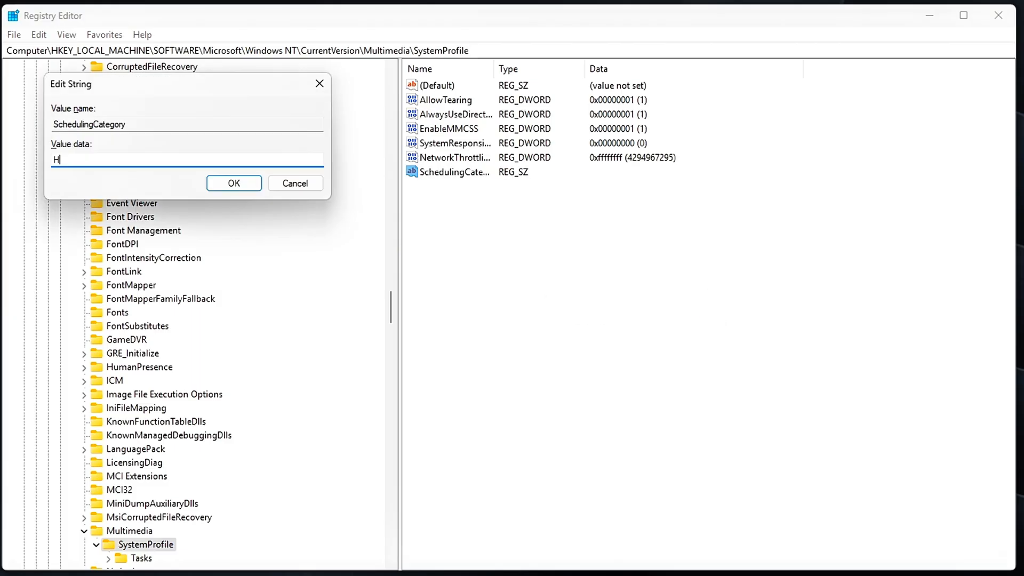
{"action": "type", "text": "igh"}
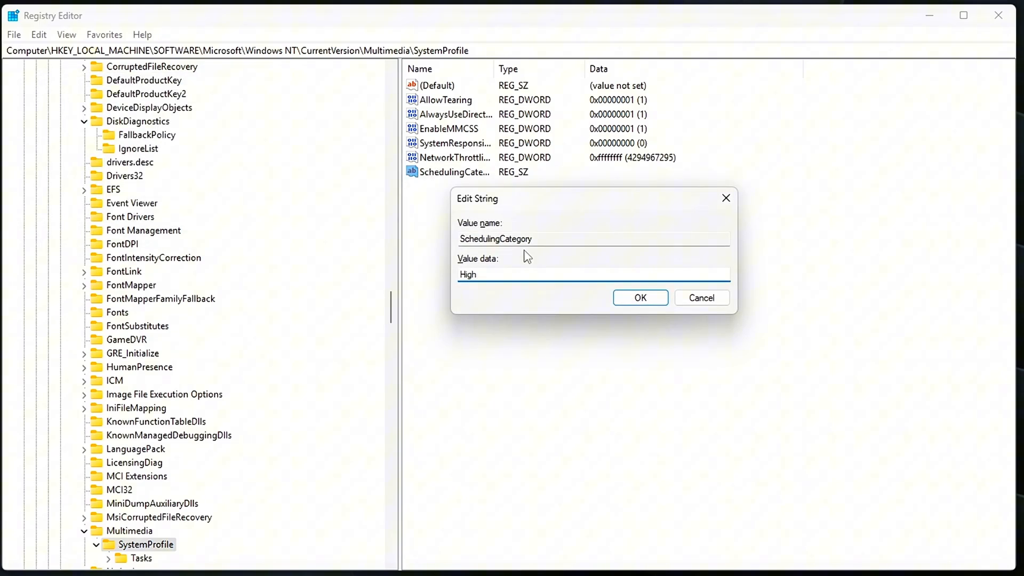
{"action": "left_click", "coordinate": [639, 298]}
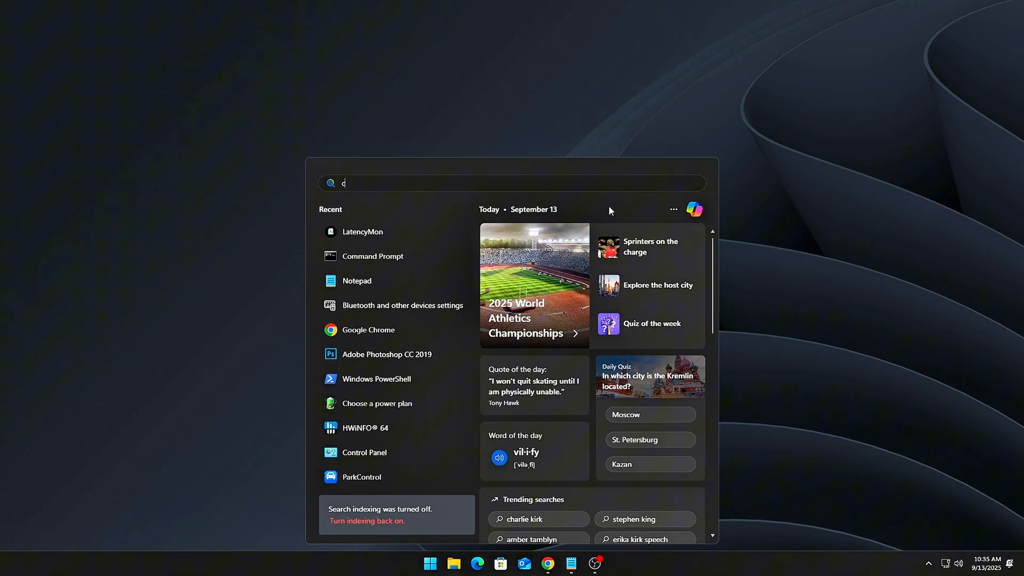
Step: Search cmd and launch Command Prompt with administrator rights
{"action": "type", "text": "md"}
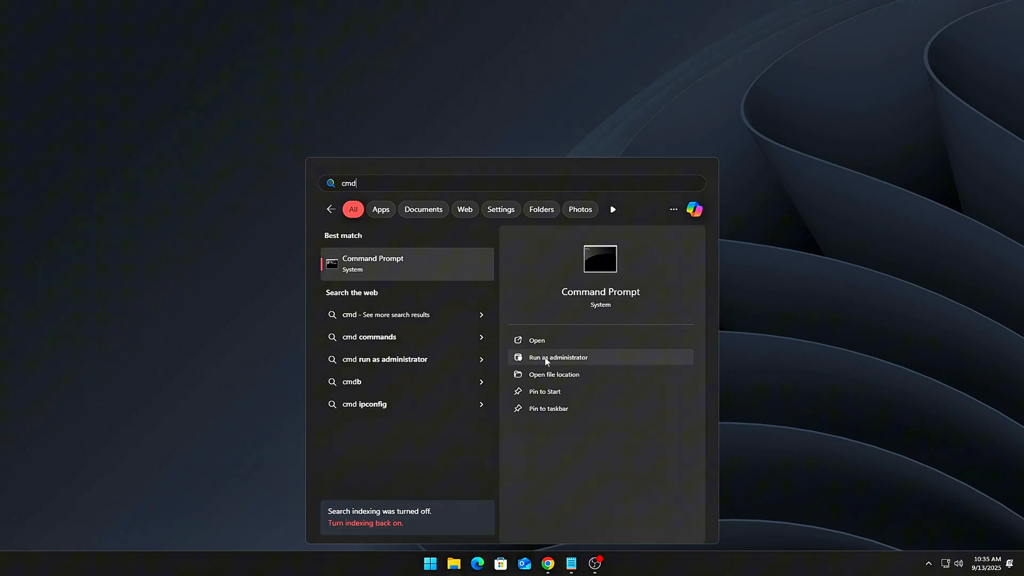
{"action": "left_click", "coordinate": [556, 357]}
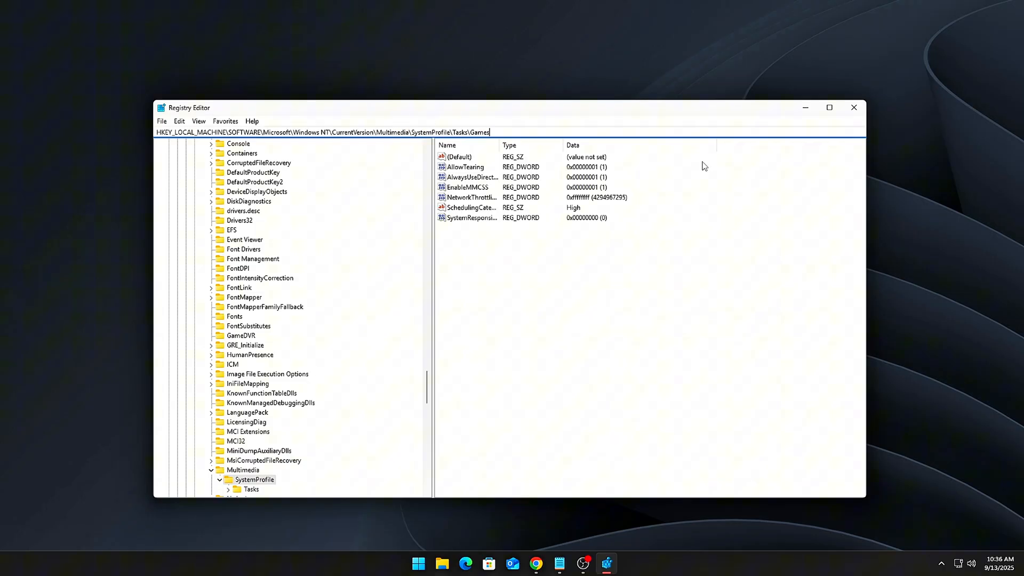
Step: Check Games task values GPU Priority 8, Priority 6 and Scheduling Category High, then close regedit
{"action": "left_click", "coordinate": [251, 490]}
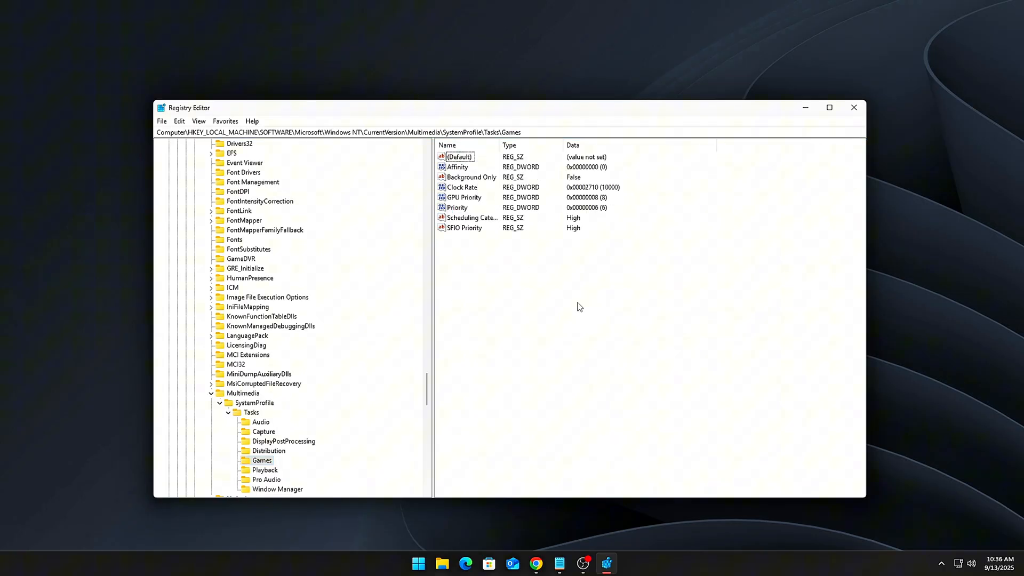
{"action": "double_click", "coordinate": [464, 197]}
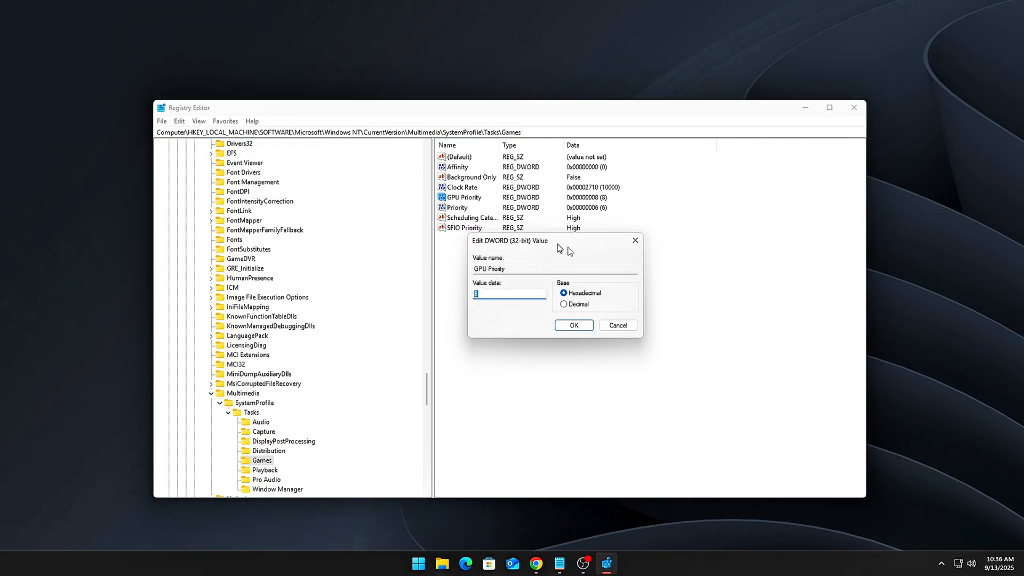
{"action": "left_click", "coordinate": [572, 324]}
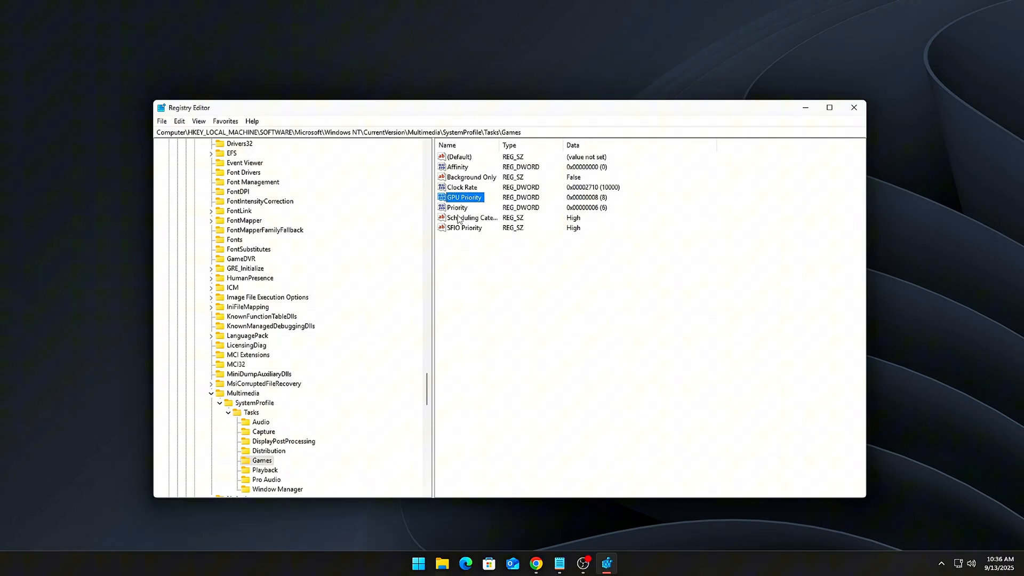
{"action": "double_click", "coordinate": [457, 206]}
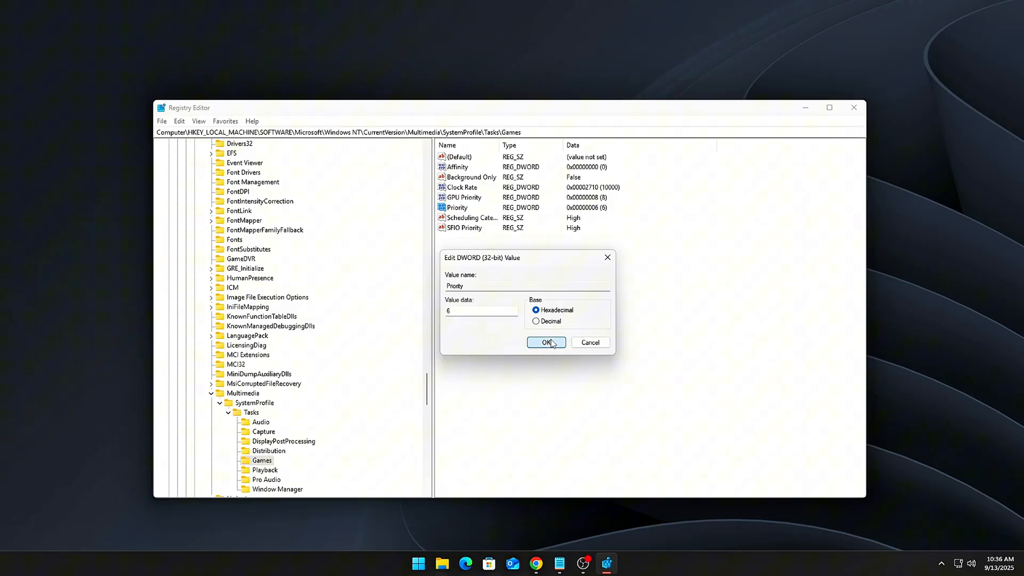
{"action": "left_click", "coordinate": [546, 342]}
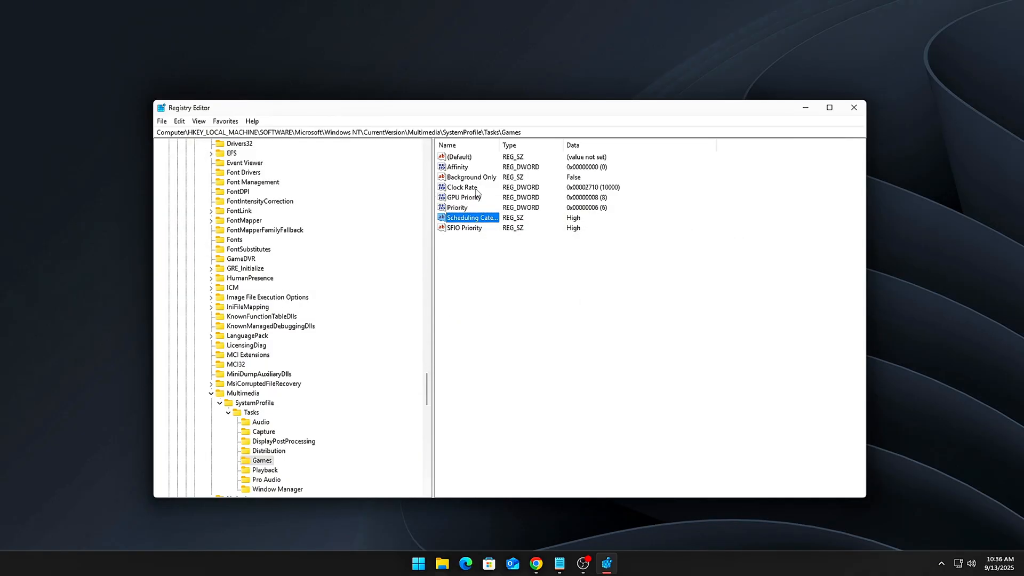
{"action": "left_click", "coordinate": [457, 167]}
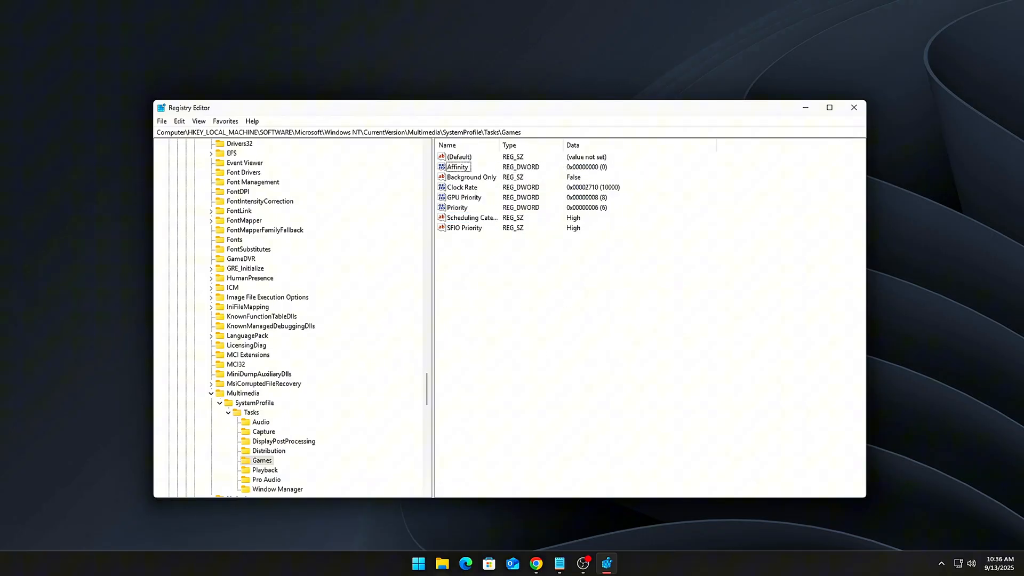
{"action": "left_click", "coordinate": [853, 106]}
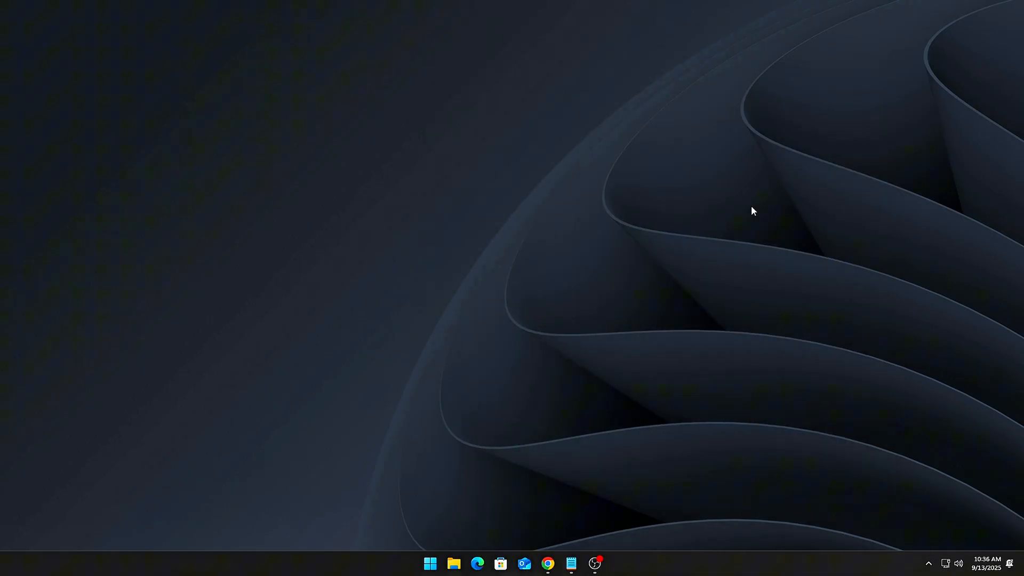
Step: Reopen regedit via Run and confirm the Games task's GPU Priority is 8
{"action": "key", "text": "Win+r"}
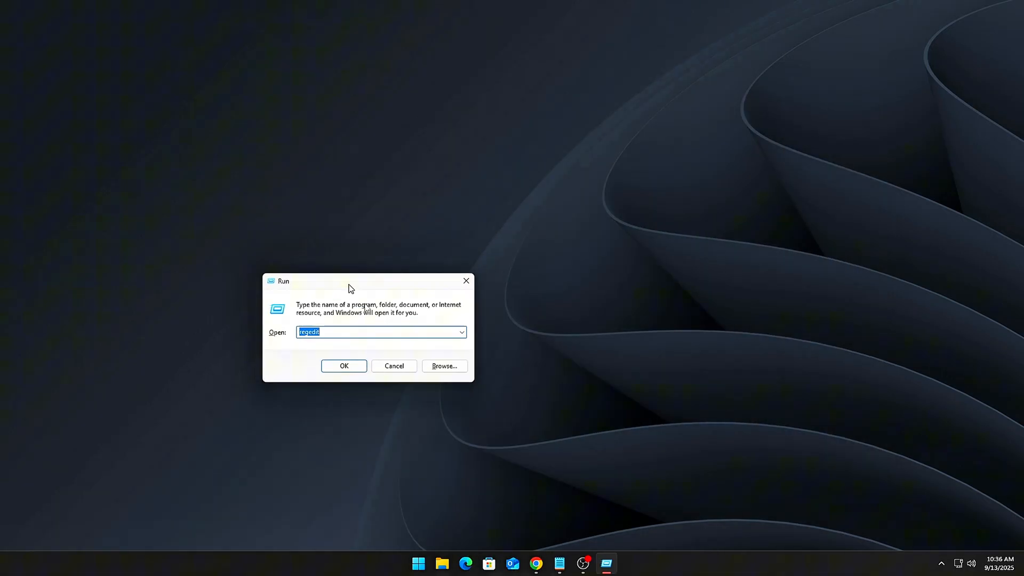
{"action": "left_click", "coordinate": [343, 365]}
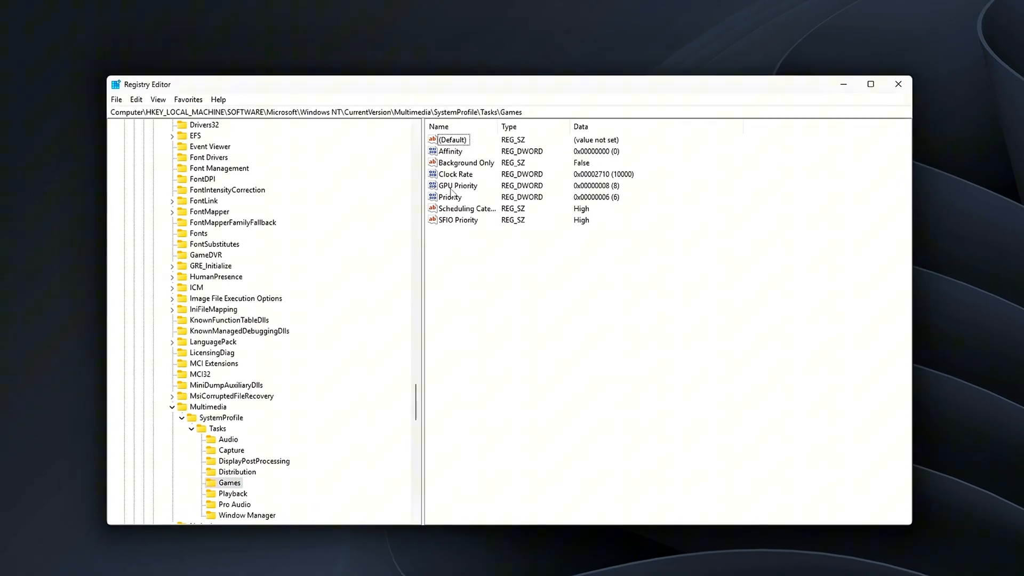
{"action": "double_click", "coordinate": [457, 185]}
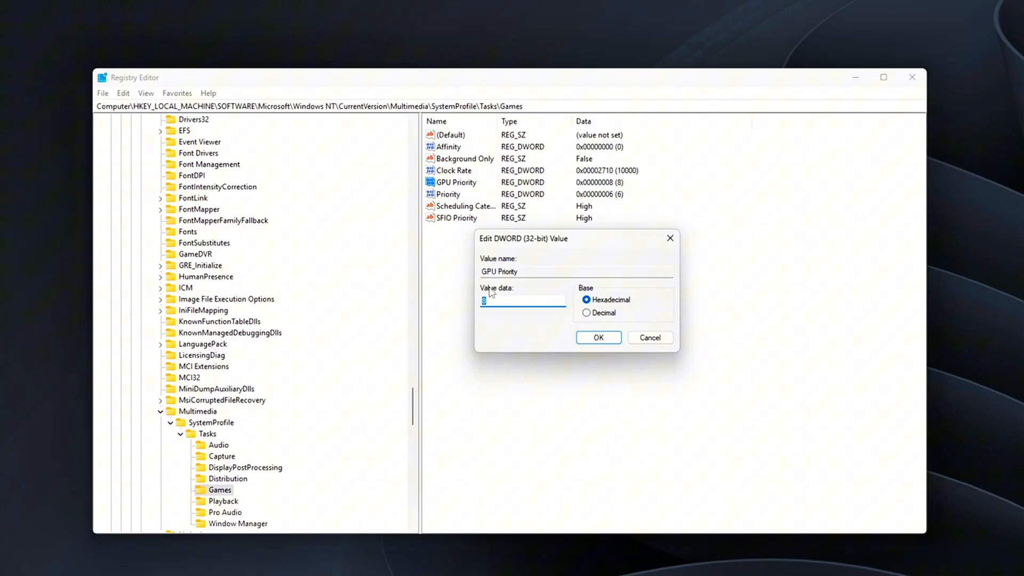
{"action": "left_click", "coordinate": [649, 338]}
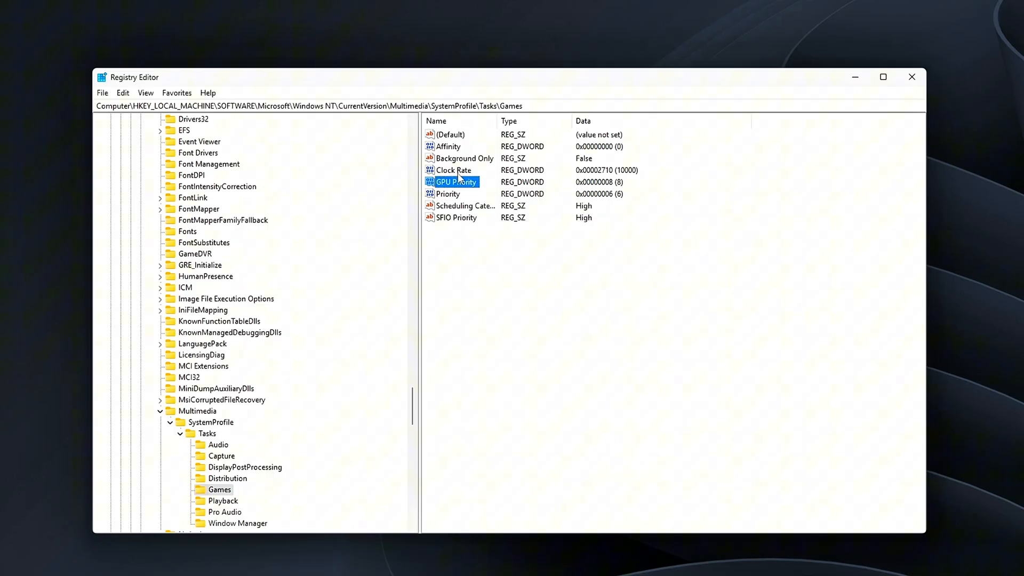
Step: Recheck another Games task value and move to the Playback task's settings
{"action": "double_click", "coordinate": [448, 193]}
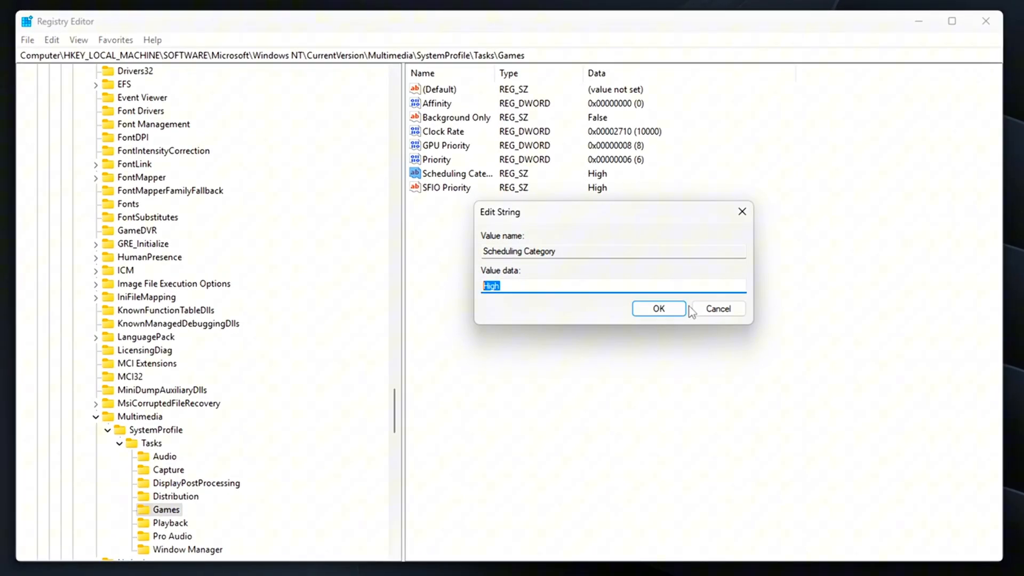
{"action": "left_click", "coordinate": [657, 308]}
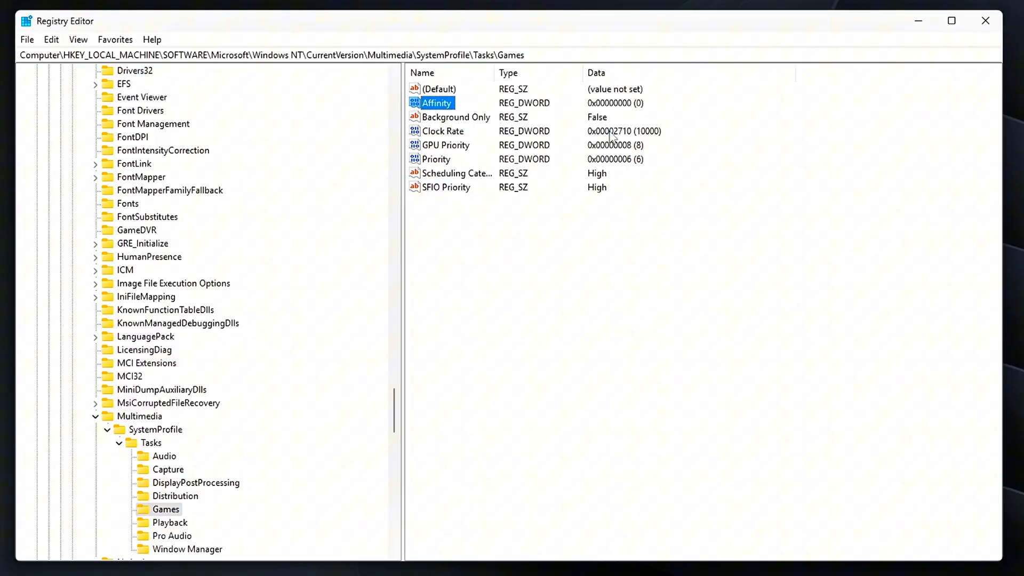
{"action": "left_click", "coordinate": [455, 117]}
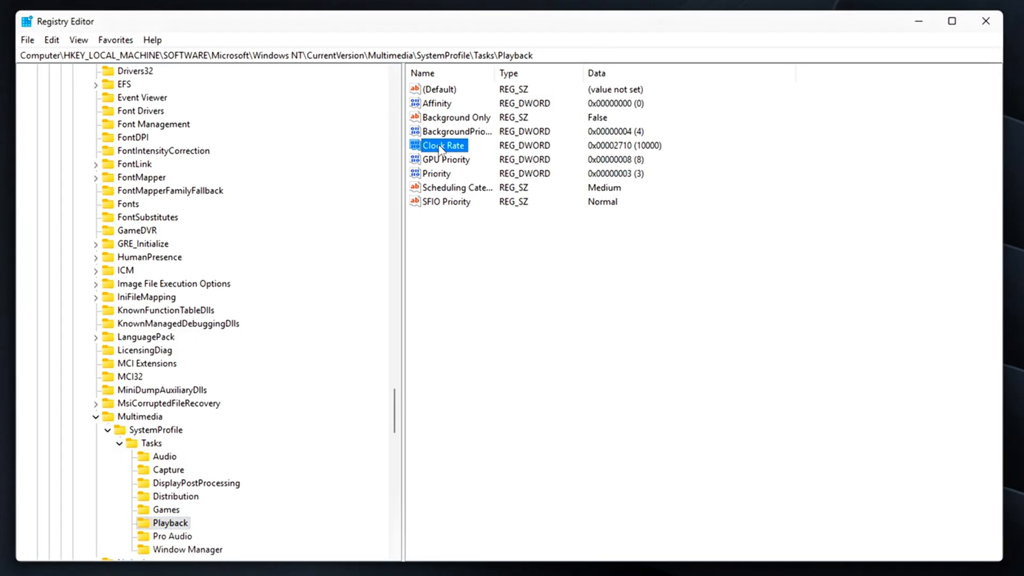
Step: Set the Playback task's Clock Rate to 100000 in decimal and close Registry Editor
{"action": "double_click", "coordinate": [443, 145]}
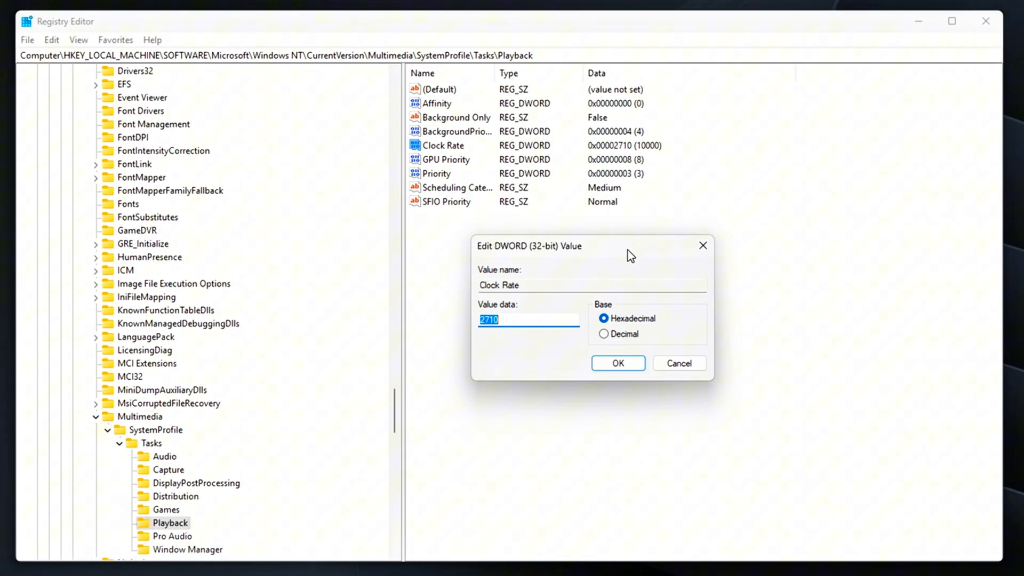
{"action": "left_click", "coordinate": [604, 334]}
{"action": "type", "text": "1"}
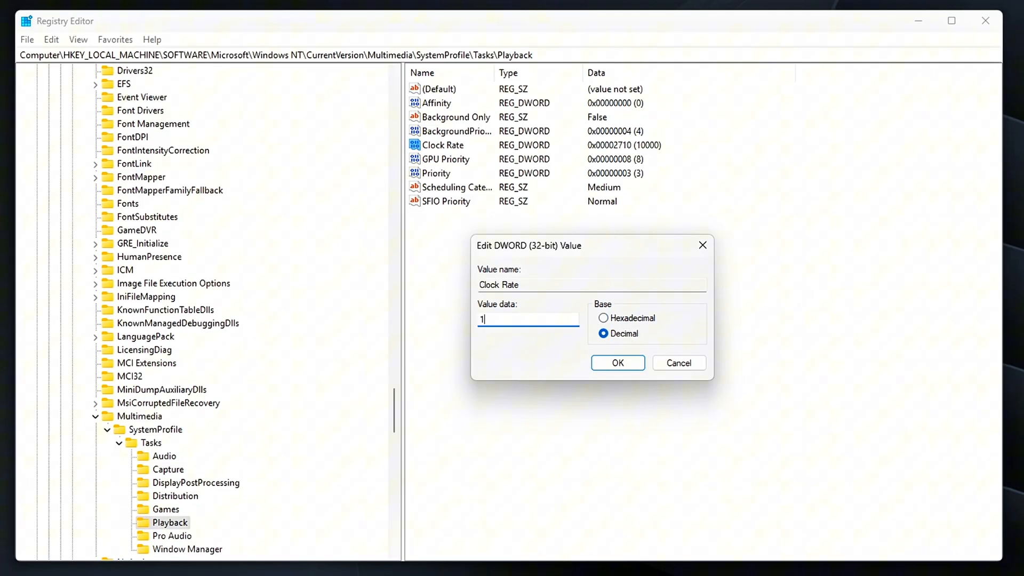
{"action": "type", "text": "00000"}
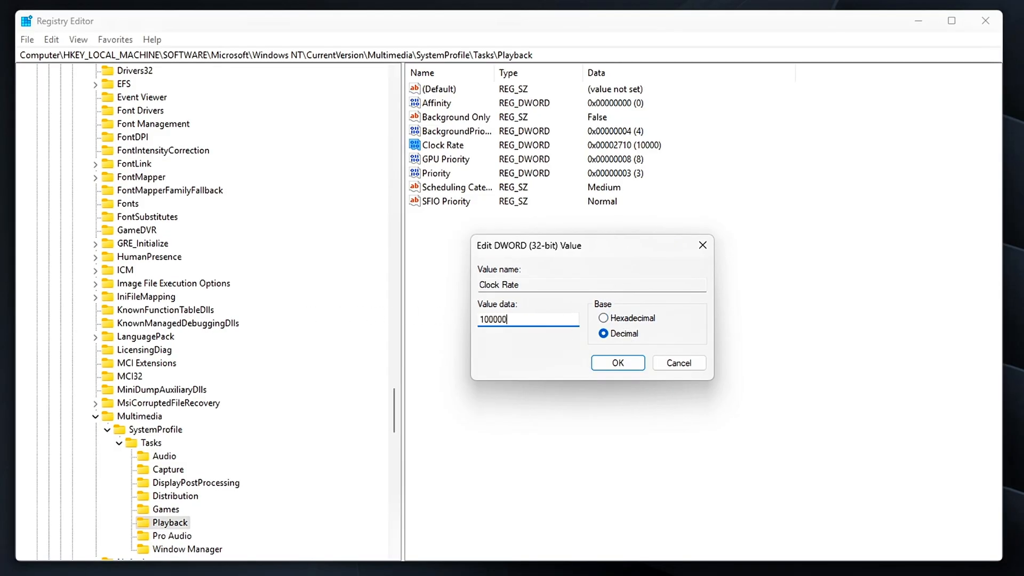
{"action": "left_click", "coordinate": [617, 362]}
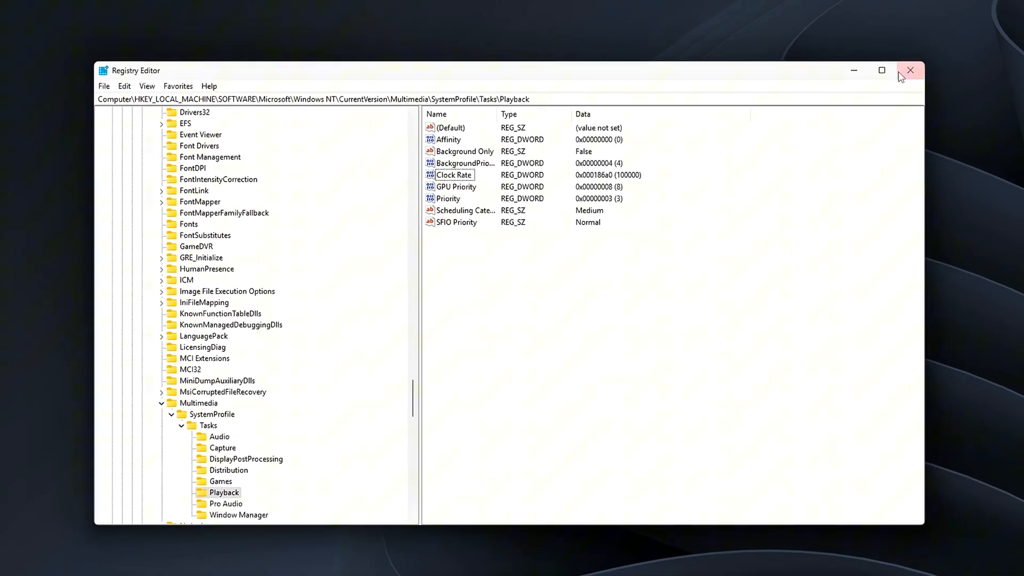
{"action": "left_click", "coordinate": [909, 70]}
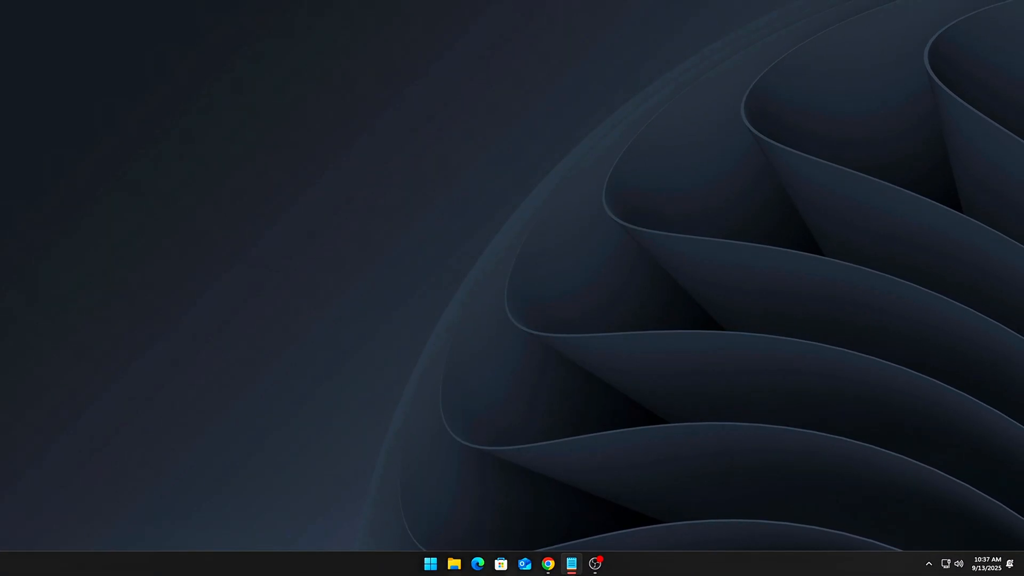
{"action": "mouse_move", "coordinate": [662, 214]}
{"action": "type", "text": "cmd"}
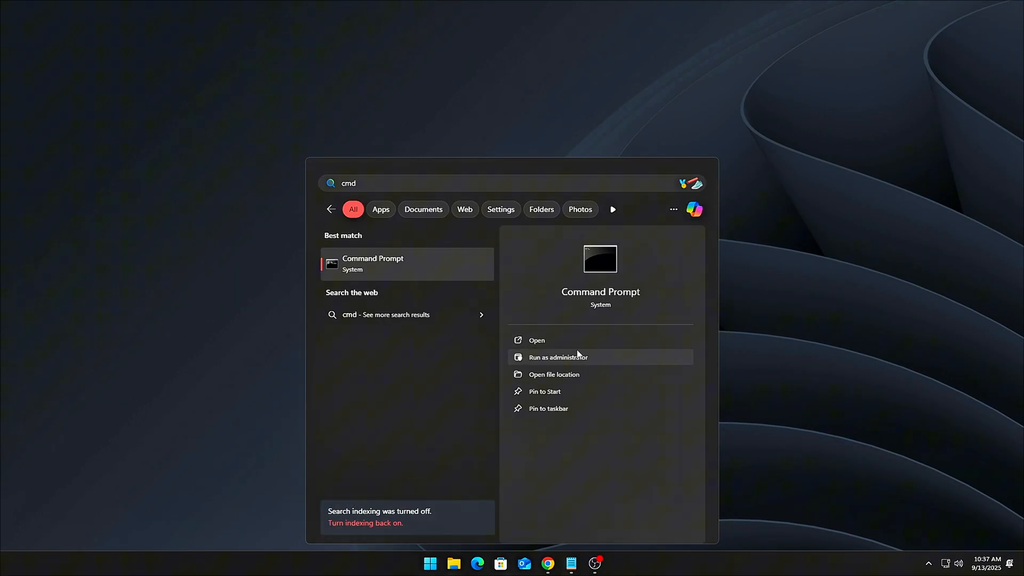
Step: In an admin Command Prompt, replace and create the ForceTimerResolution scheduled task, answering y
{"action": "left_click", "coordinate": [557, 357]}
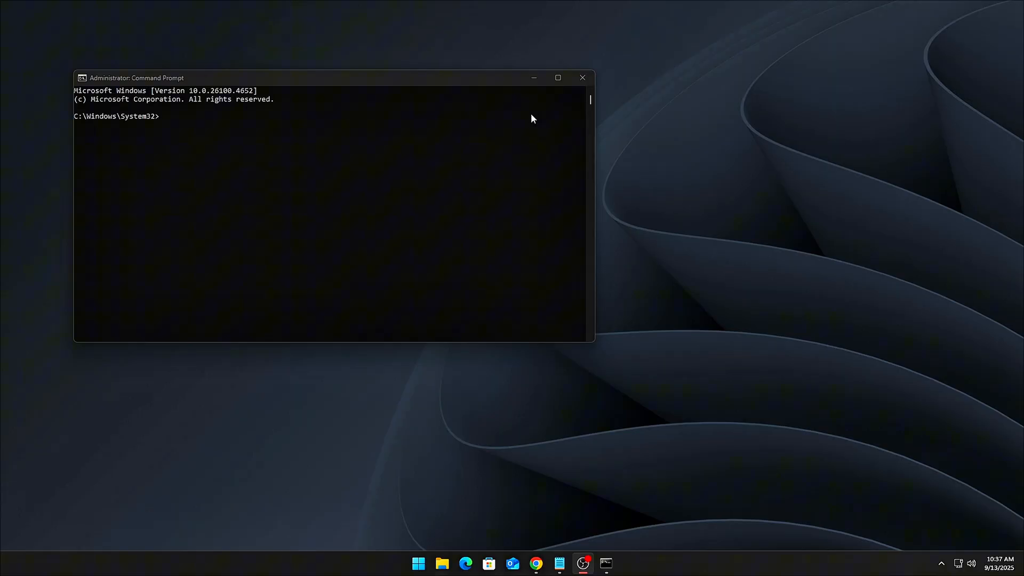
{"action": "left_click_drag", "start_coordinate": [294, 78], "coordinate": [457, 146]}
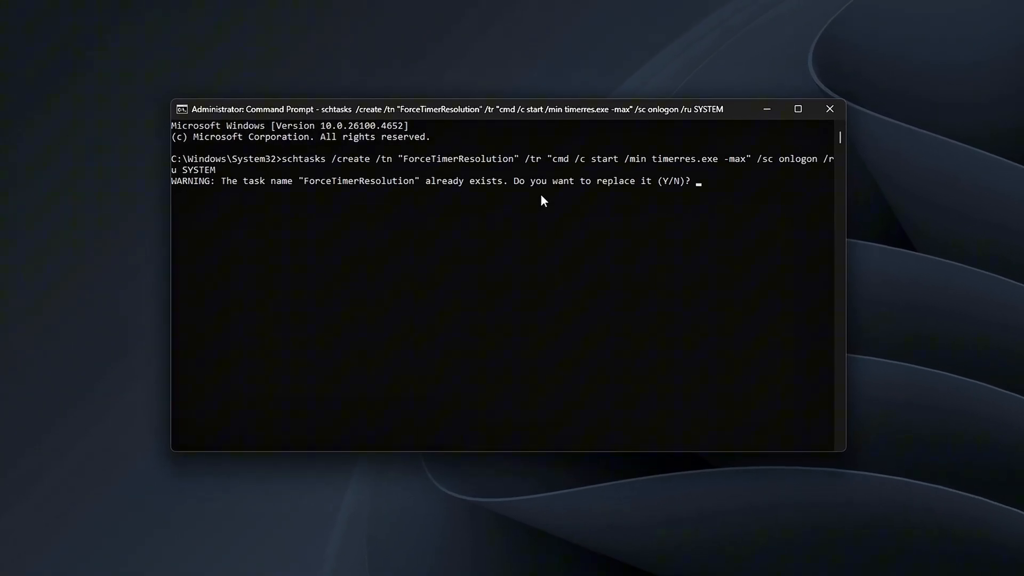
{"action": "type", "text": "y"}
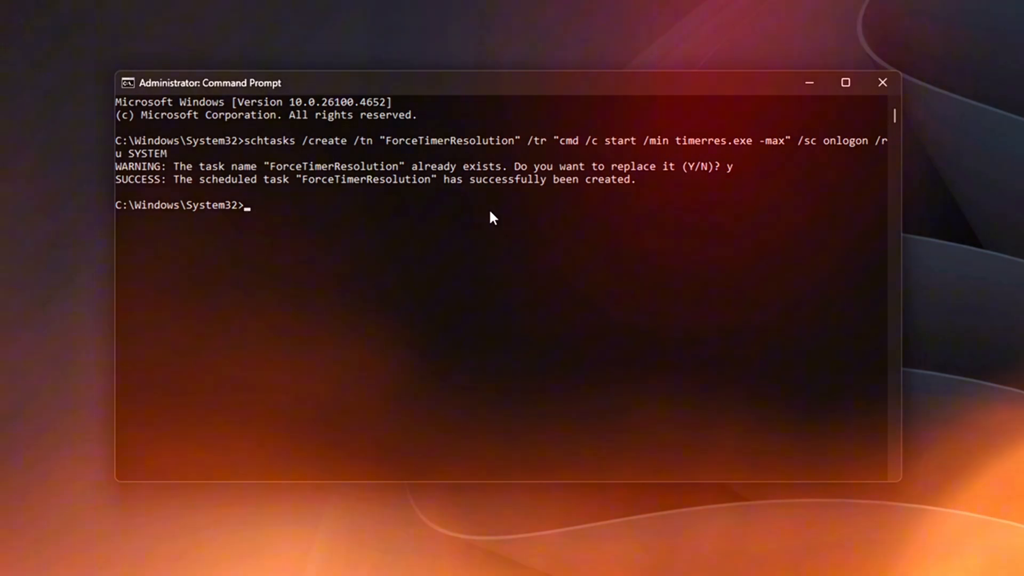
{"action": "left_click", "coordinate": [882, 82]}
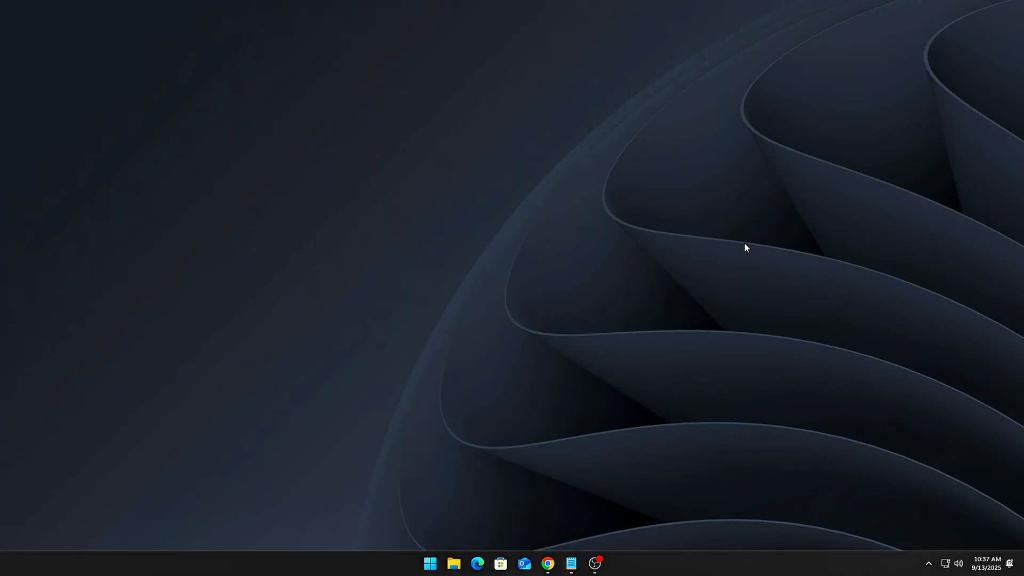
{"action": "mouse_move", "coordinate": [764, 231]}
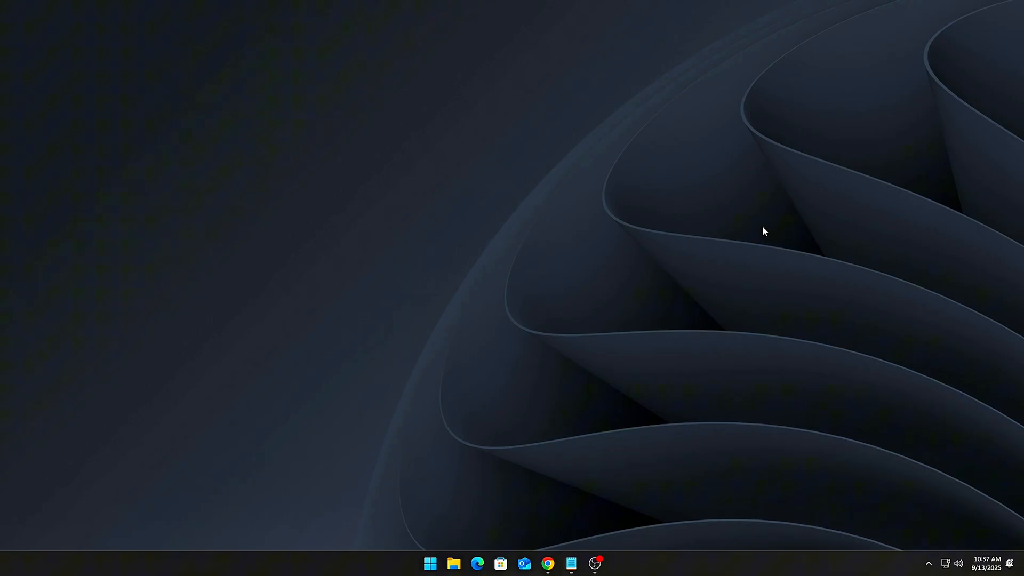
Step: Launch LatencyMon from search and start analyzing the system's latency
{"action": "type", "text": "latency"}
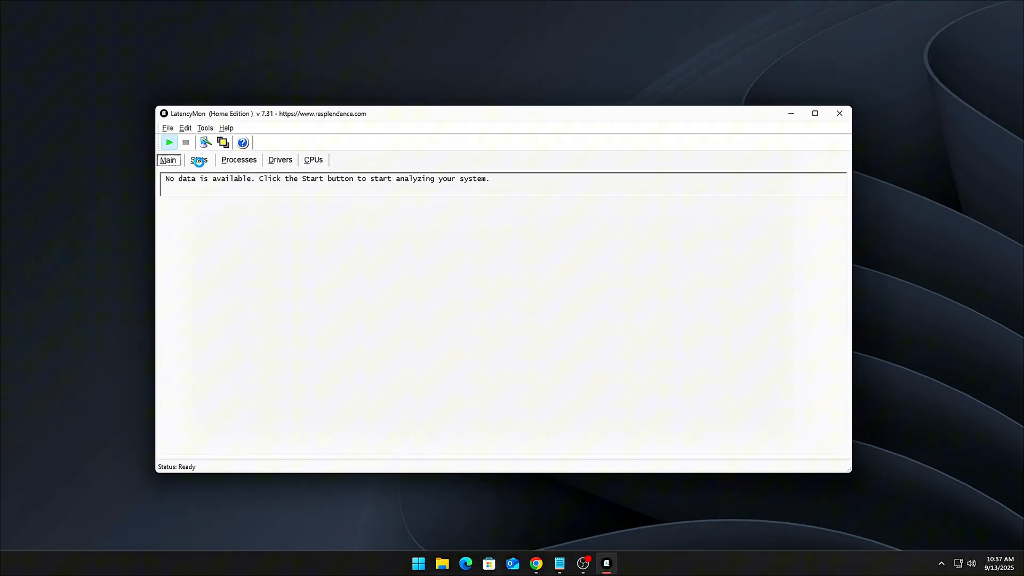
{"action": "mouse_move", "coordinate": [694, 142]}
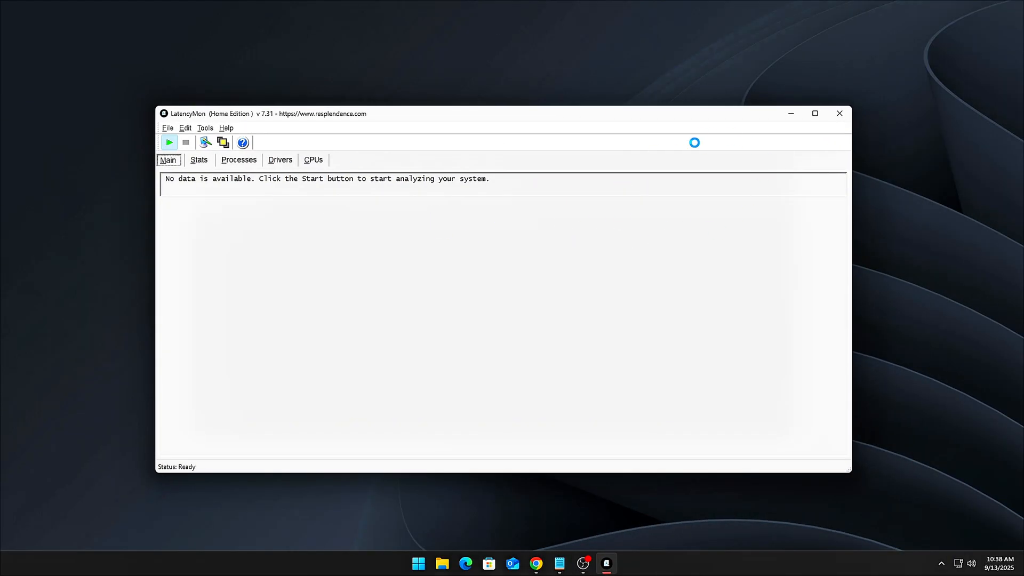
{"action": "left_click", "coordinate": [168, 142]}
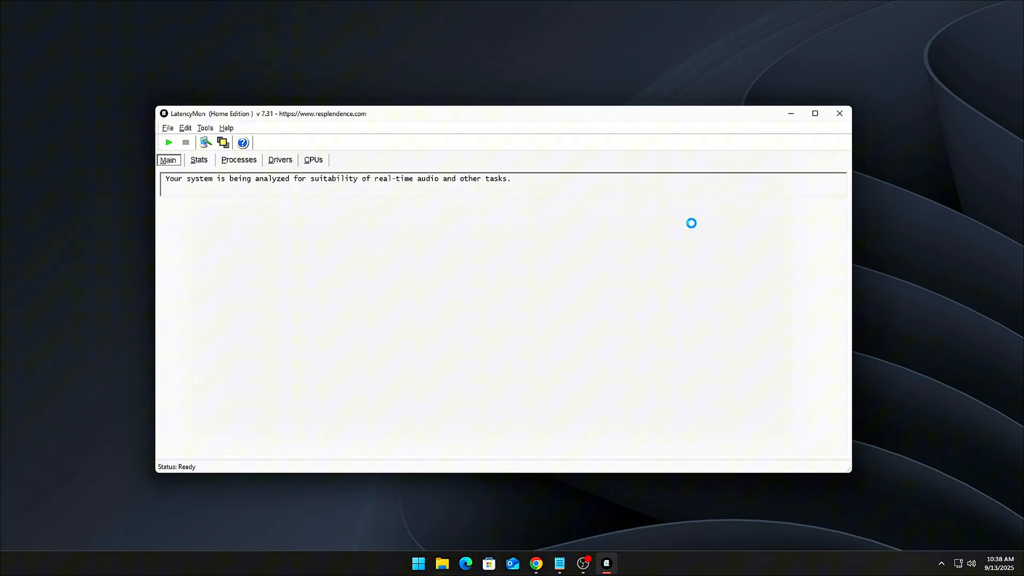
{"action": "left_click", "coordinate": [169, 142]}
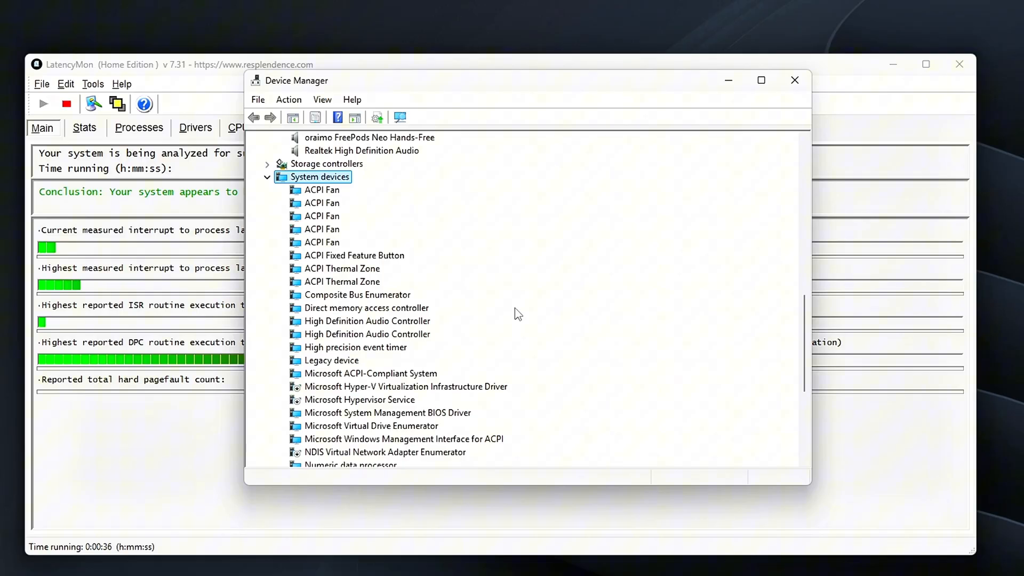
Step: Select the High precision event timer under System devices and bring up its actions
{"action": "left_click", "coordinate": [354, 346]}
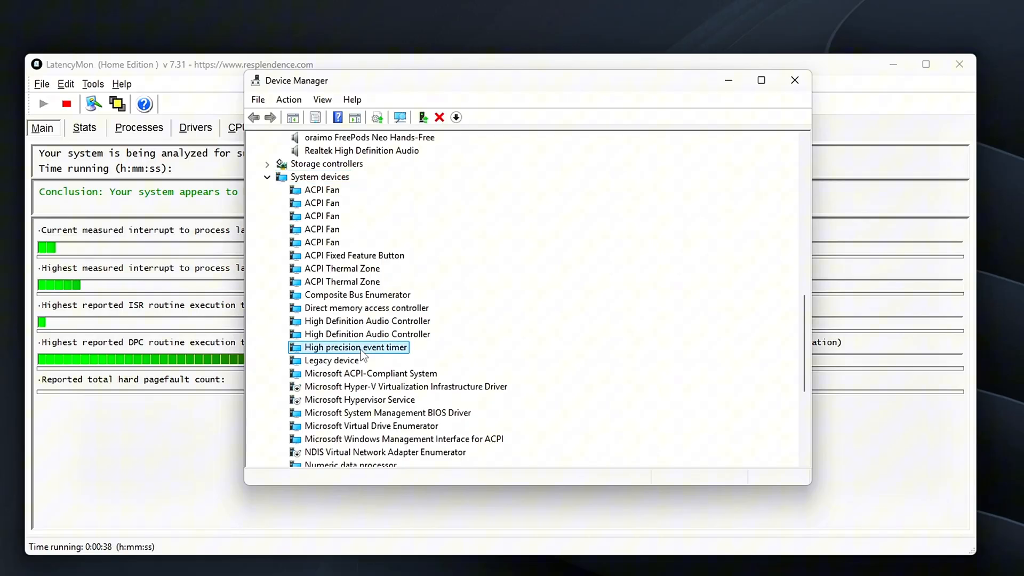
{"action": "right_click", "coordinate": [348, 346]}
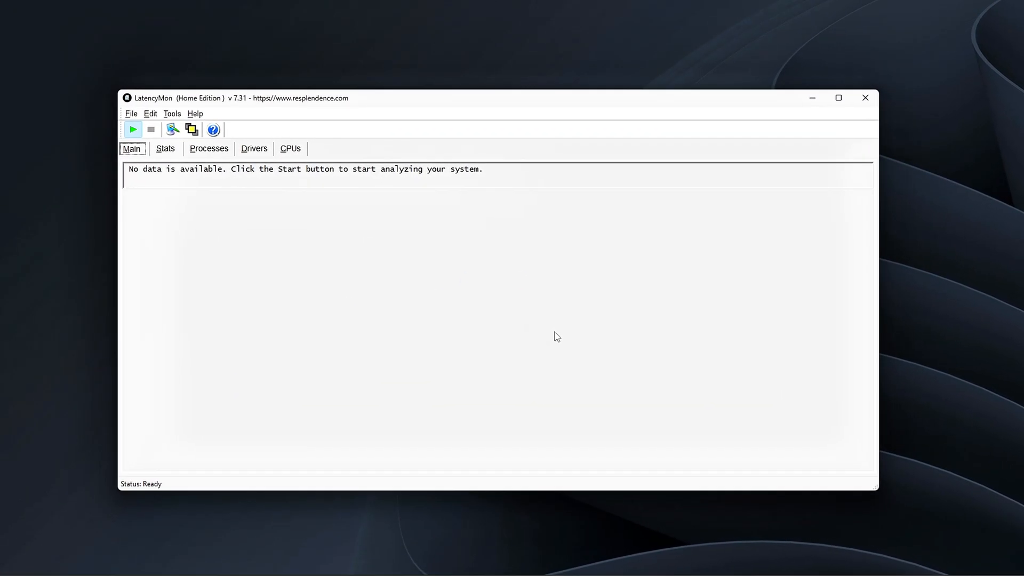
{"action": "left_click", "coordinate": [132, 129]}
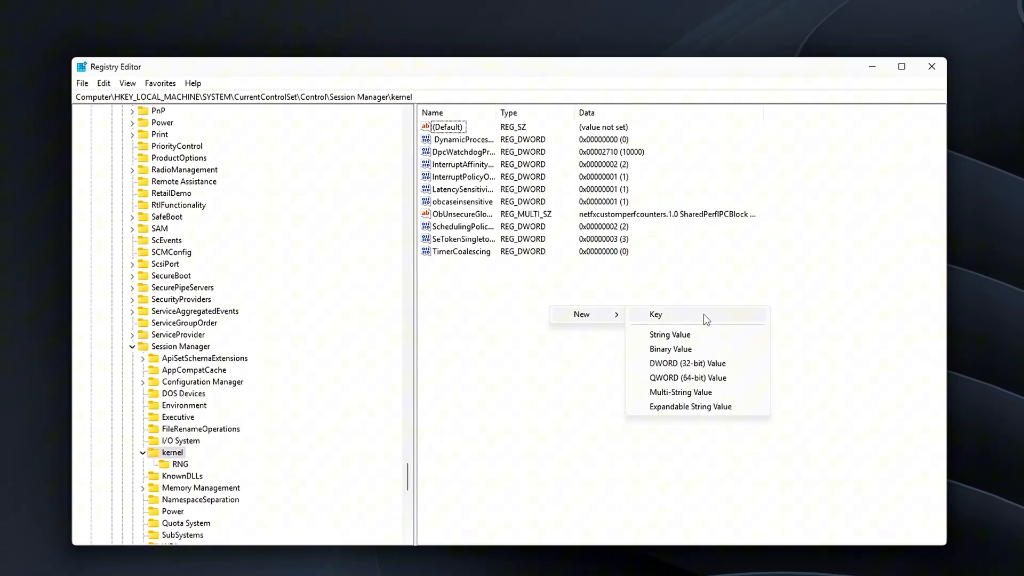
Step: Add a GlobalTimerResolutionRequests DWORD set to 1 under the Session Manager kernel key
{"action": "left_click", "coordinate": [687, 363]}
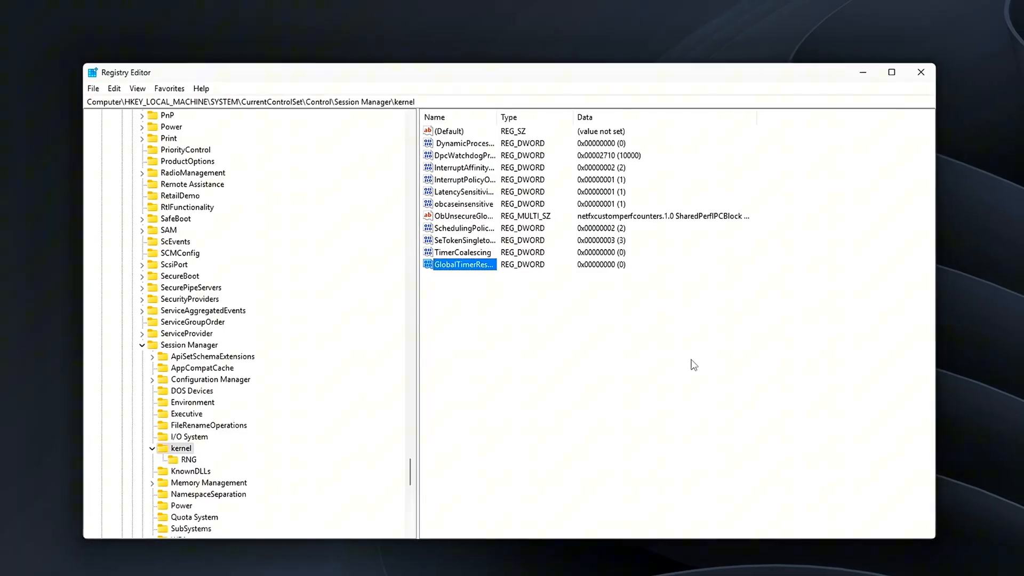
{"action": "double_click", "coordinate": [461, 265]}
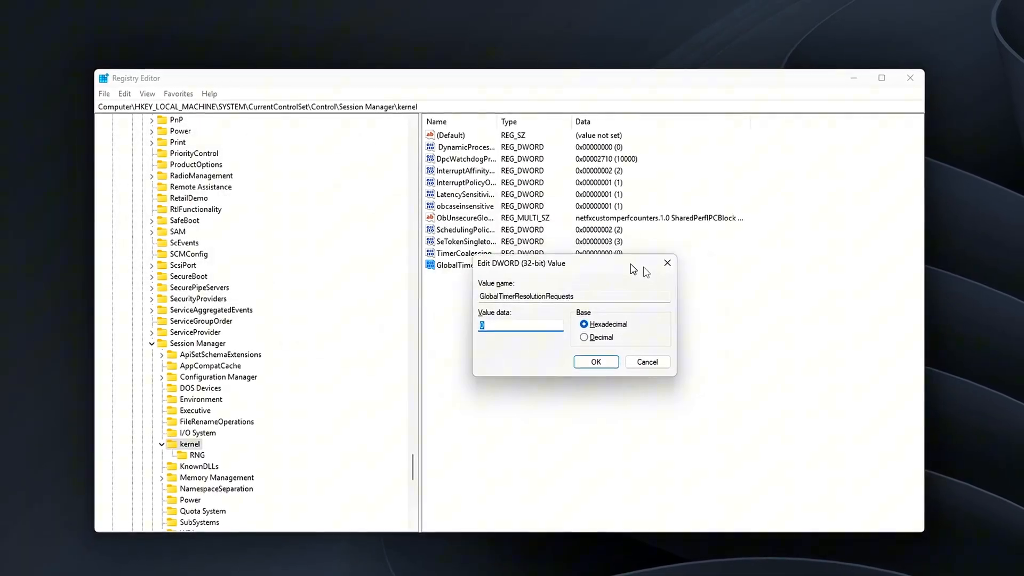
{"action": "left_click", "coordinate": [595, 362]}
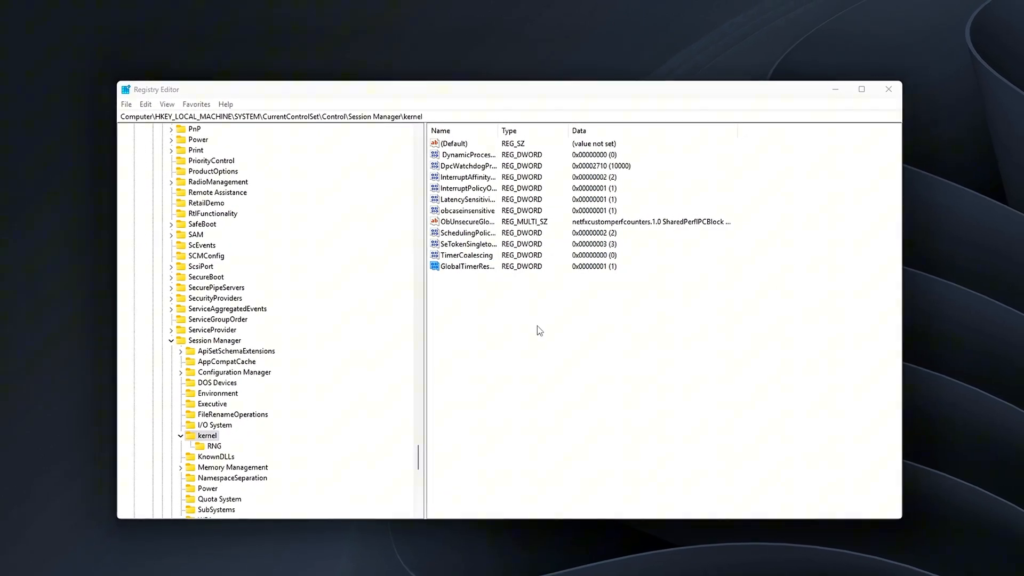
{"action": "double_click", "coordinate": [466, 278]}
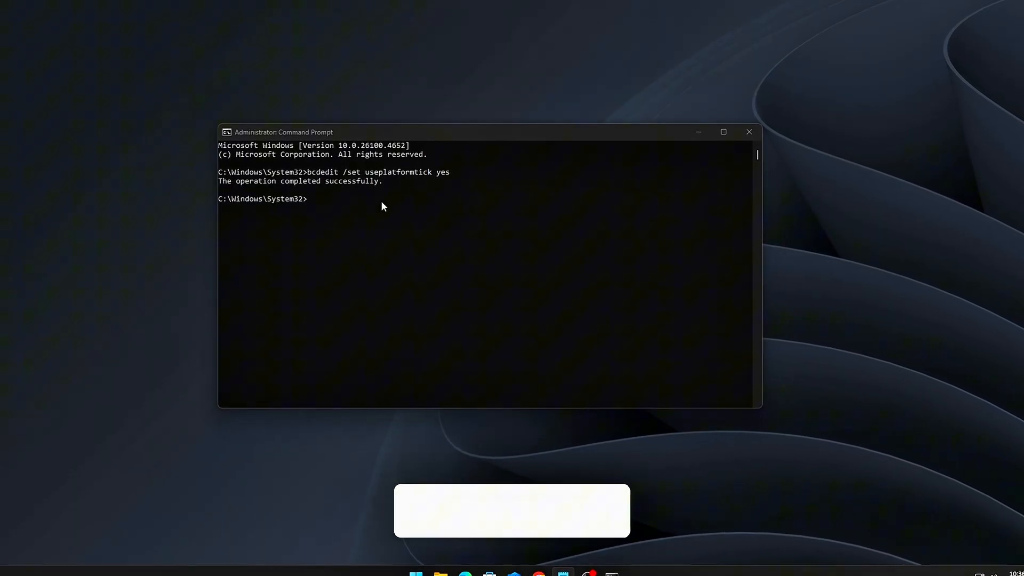
Step: Run bcdedit /set tscsyncpolicy Enhanced so the boot setting completes successfully
{"action": "key", "text": "Return"}
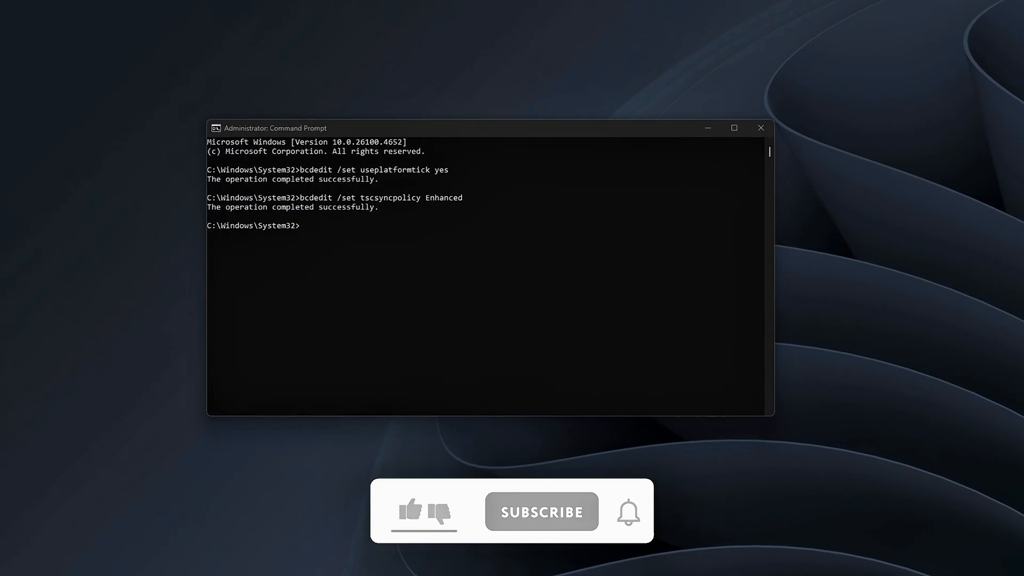